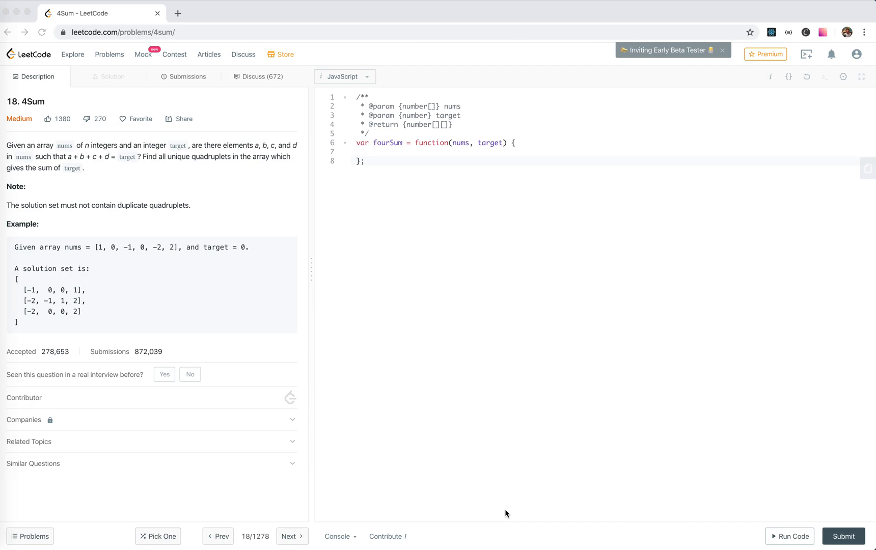
mouse_move(243, 338)
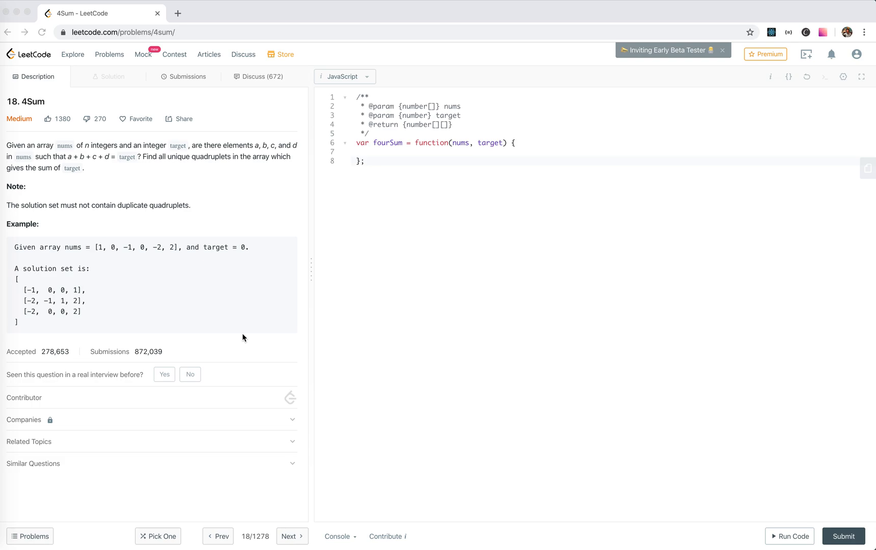
mouse_move(139, 197)
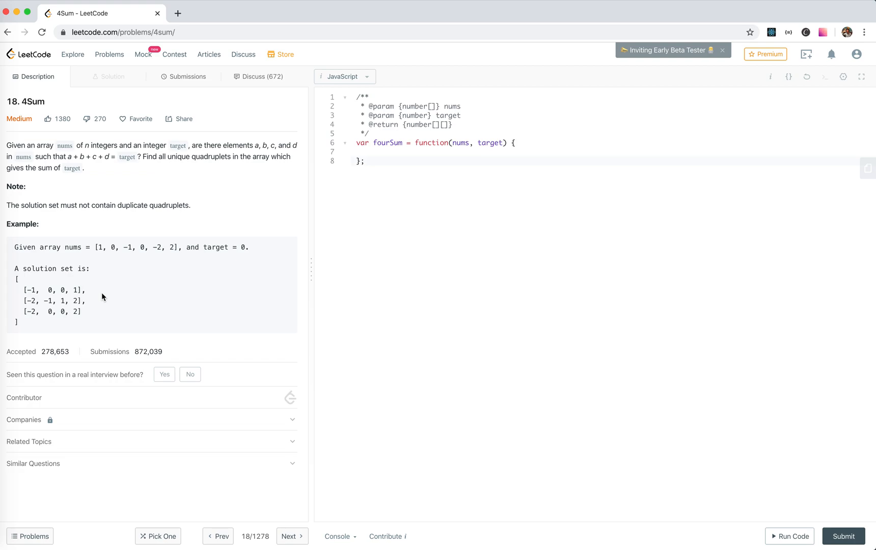
mouse_move(108, 295)
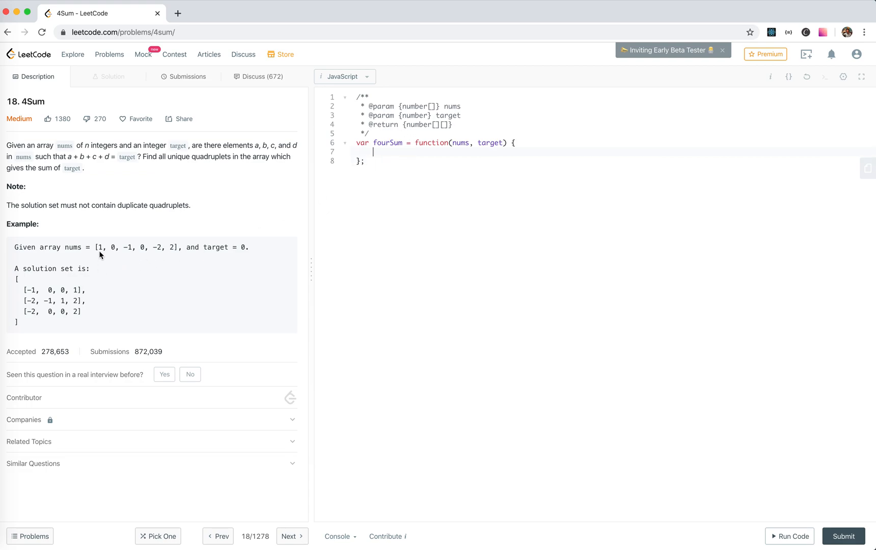
- Highlight values in the example array in the problem description
left_click_drag(95, 248, 177, 247)
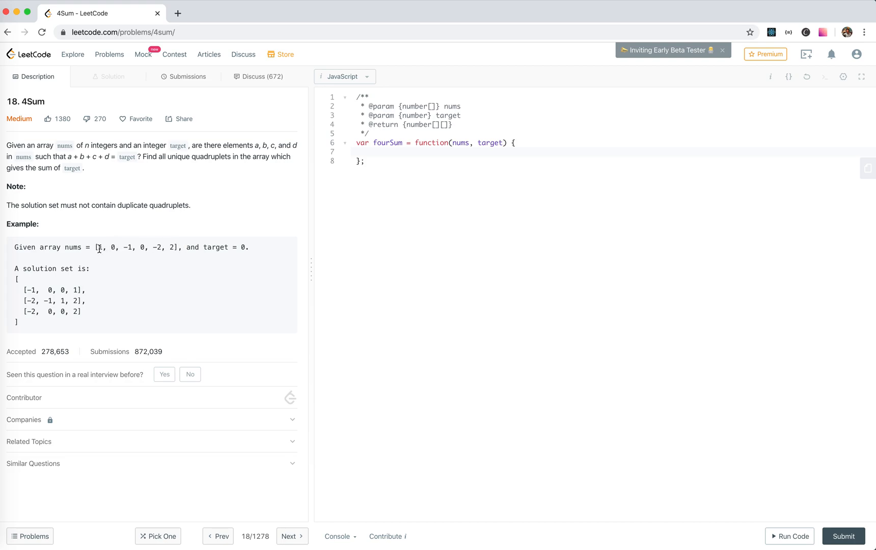
double_click(29, 289)
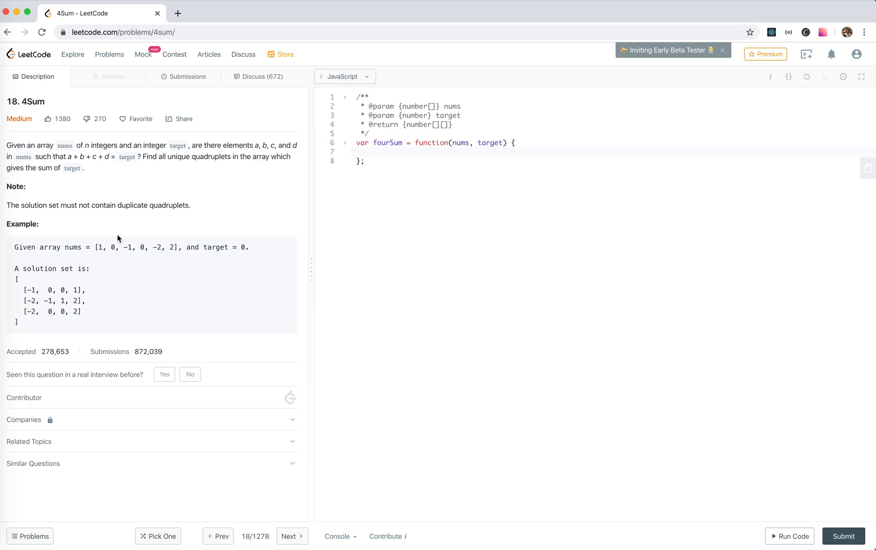
double_click(99, 247)
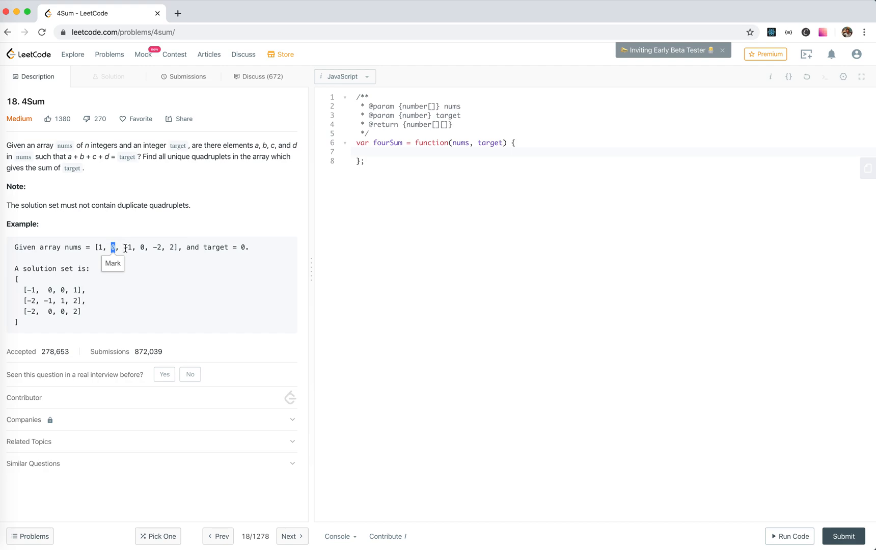
left_click_drag(114, 247, 171, 247)
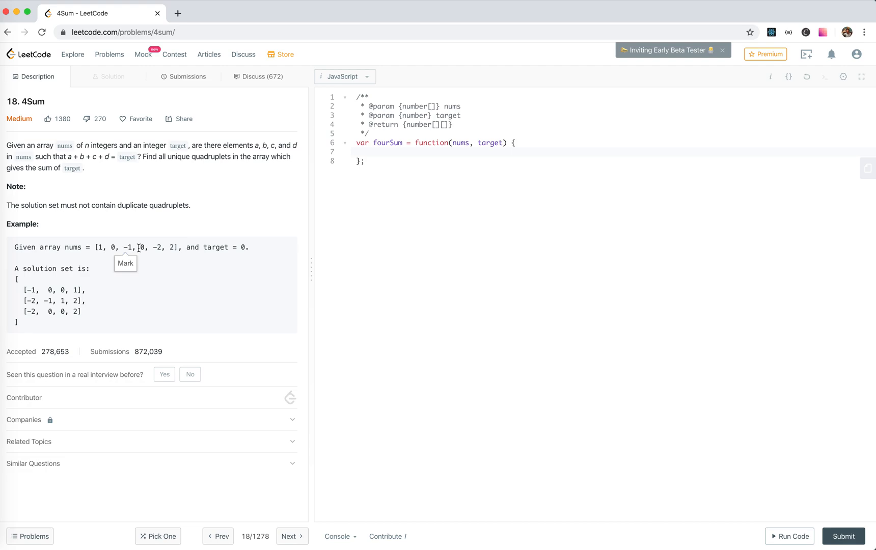
mouse_move(149, 255)
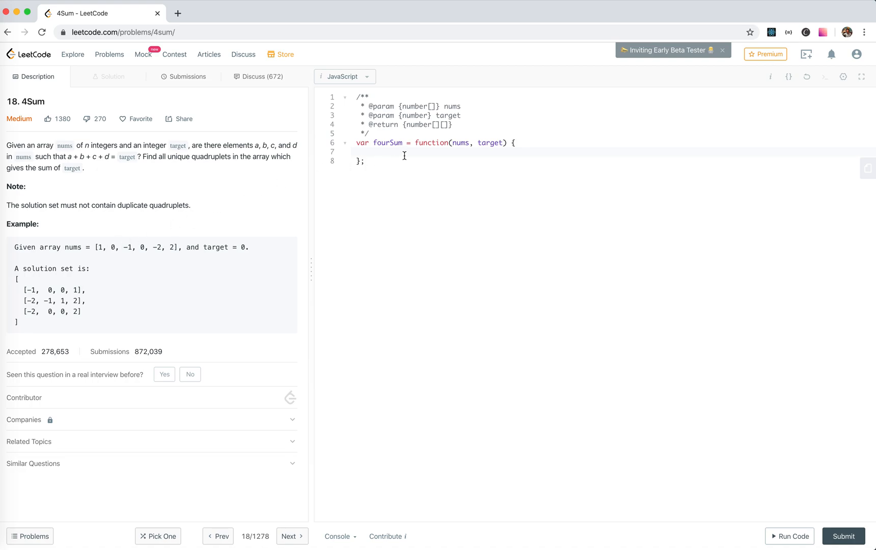
mouse_move(378, 203)
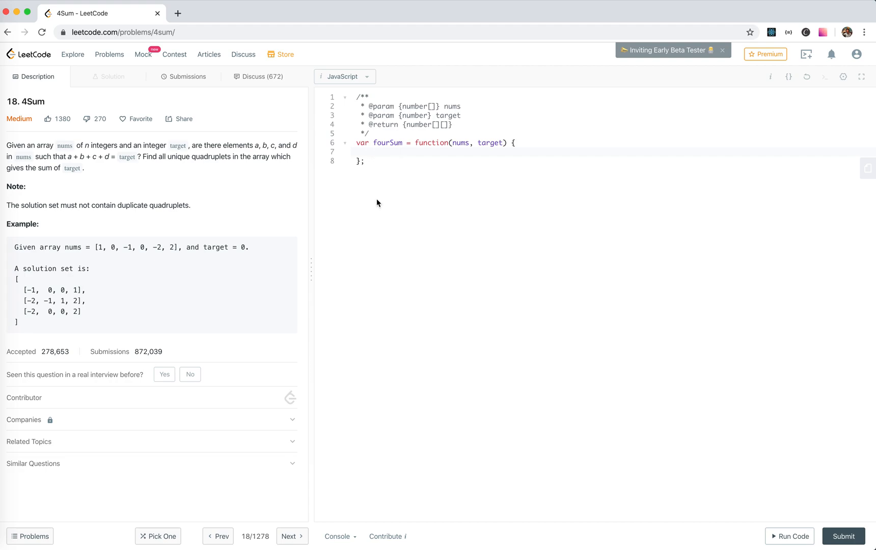
- Declare const result = [] and return it when nums has fewer than 4 elements
type("if")
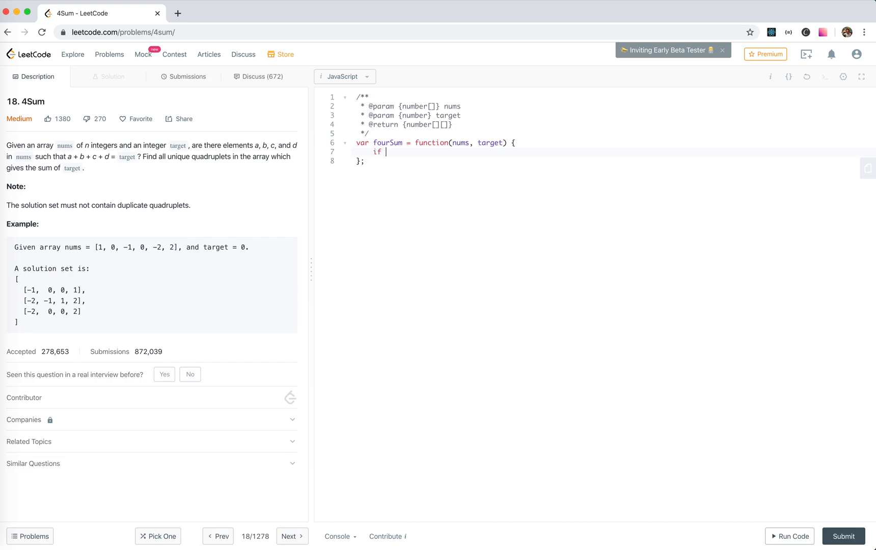
type("const result = [")
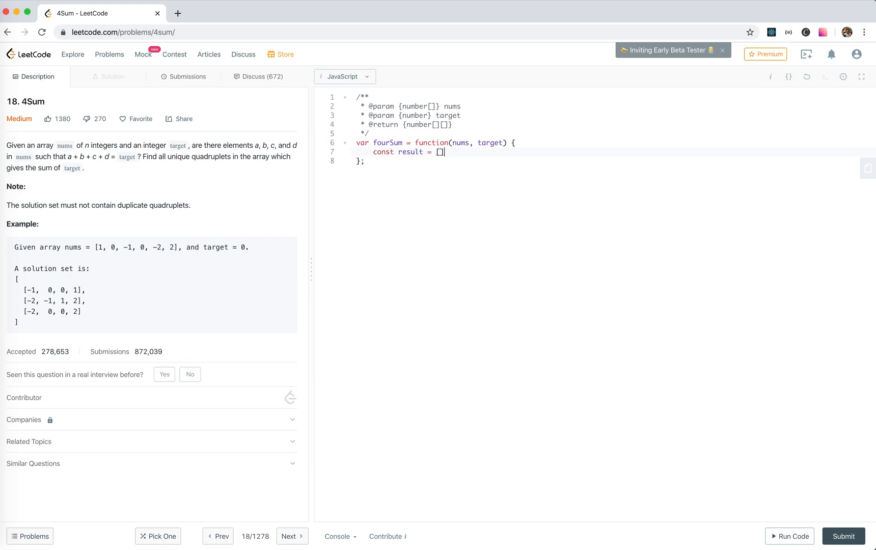
type("if (nums.length <")
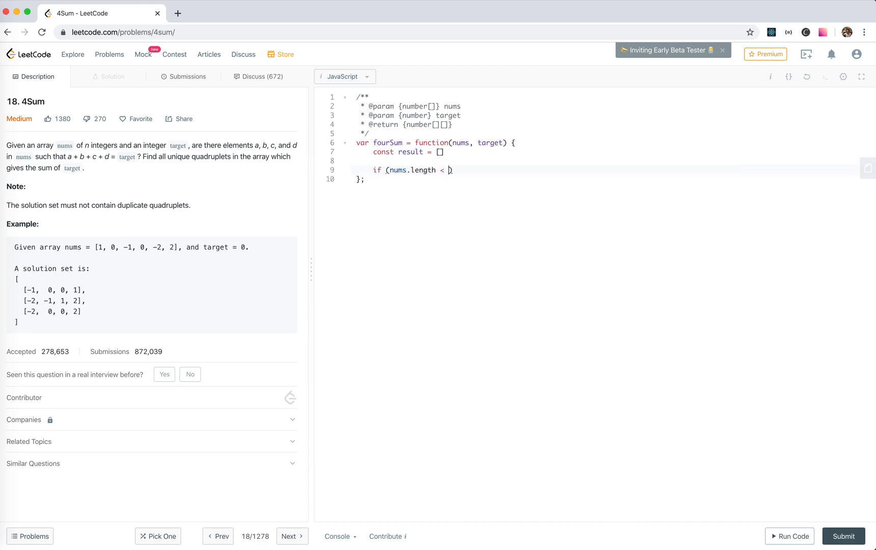
type("4) return")
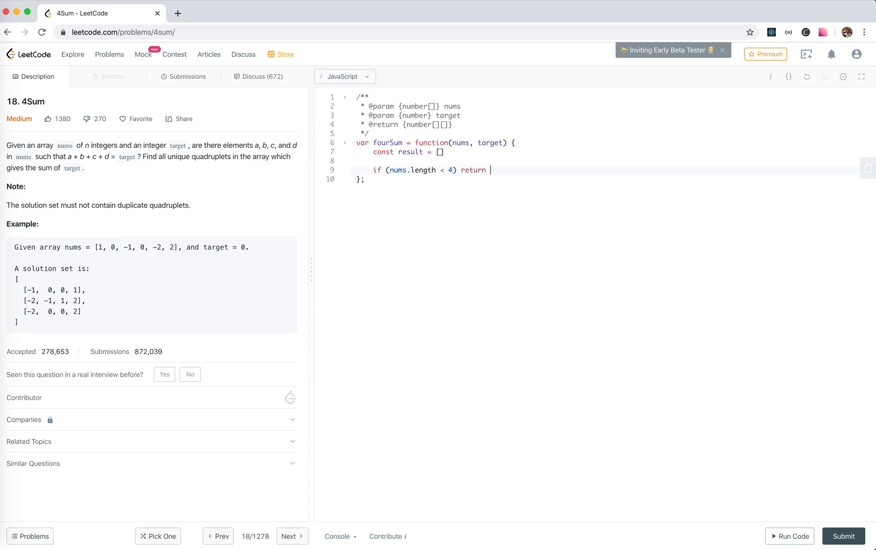
type("result")
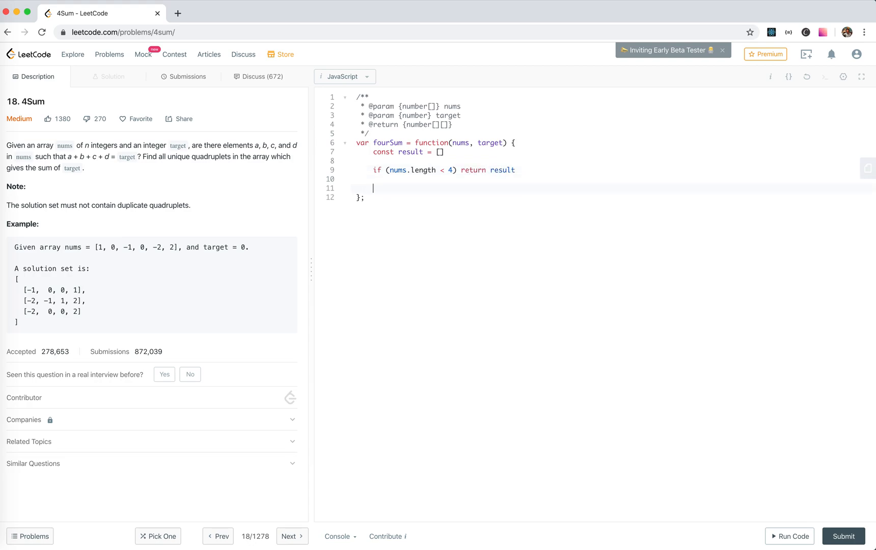
- Sort nums with (a, b) => a - b under an O(logN) comment, clearing a stray comment
type("nums.l")
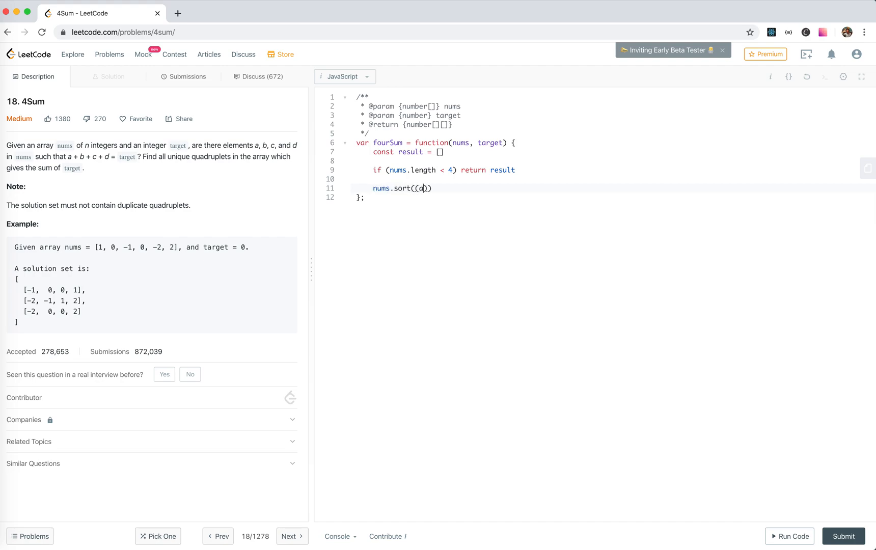
type(",b) =>")
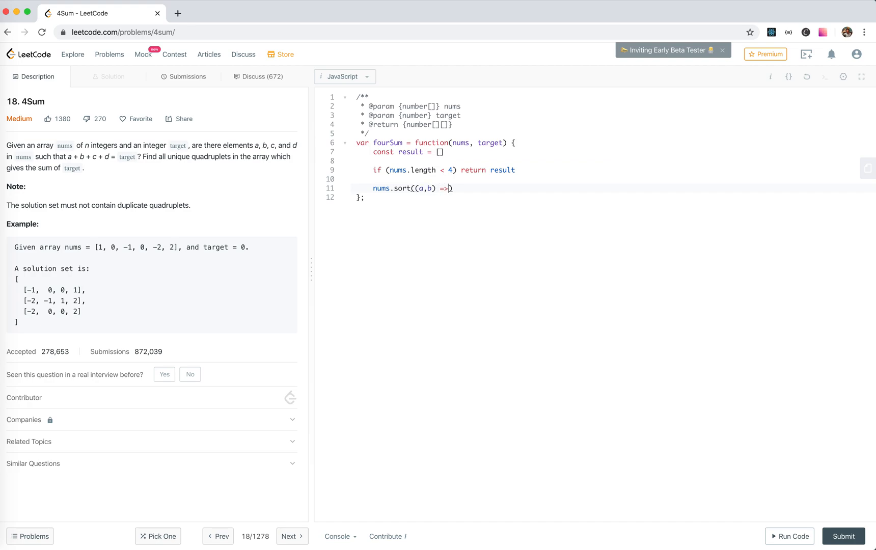
type("a - b")
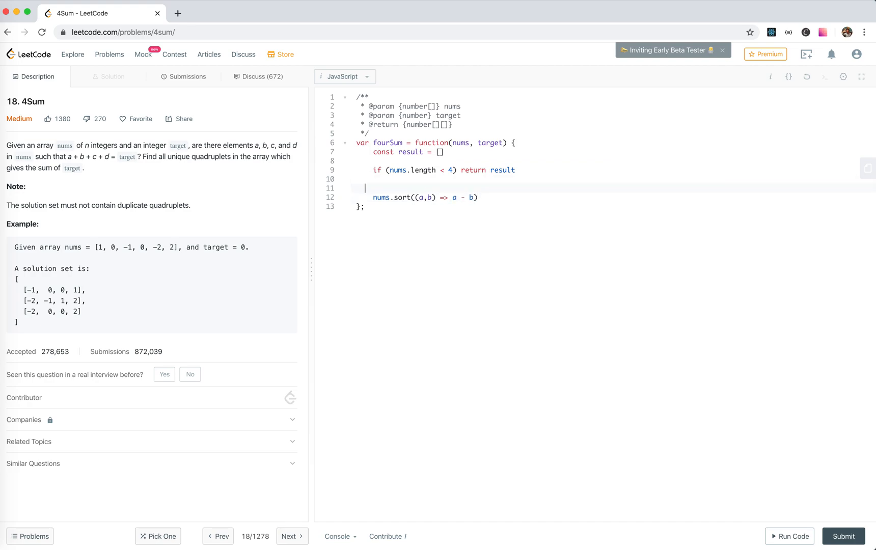
type("//")
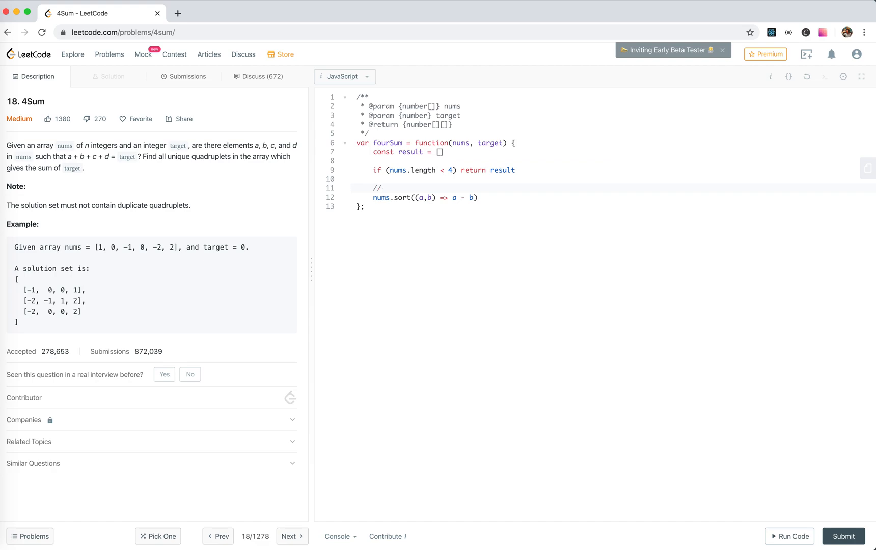
type("O(1")
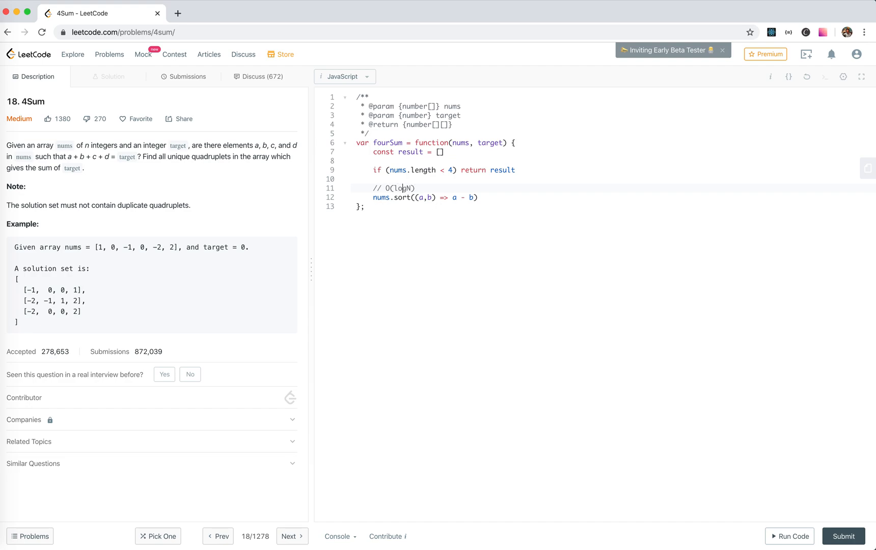
key("Enter")
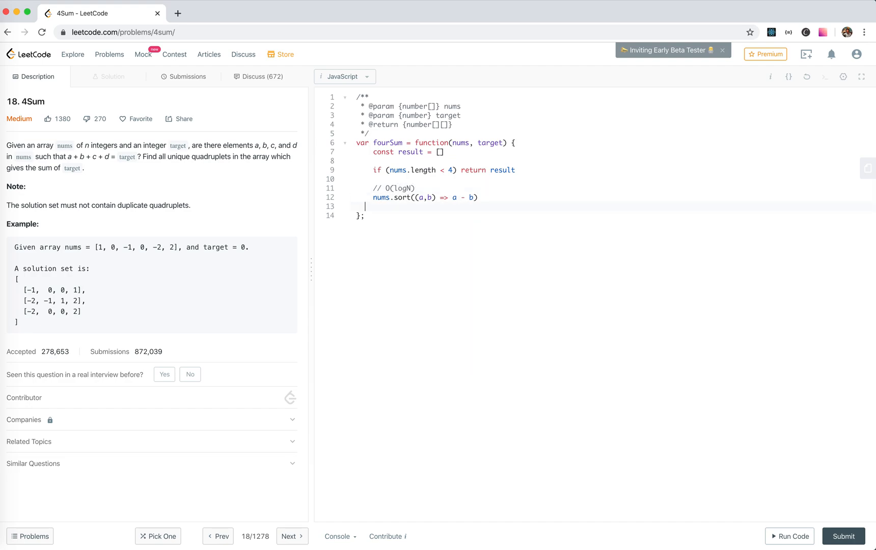
type("//")
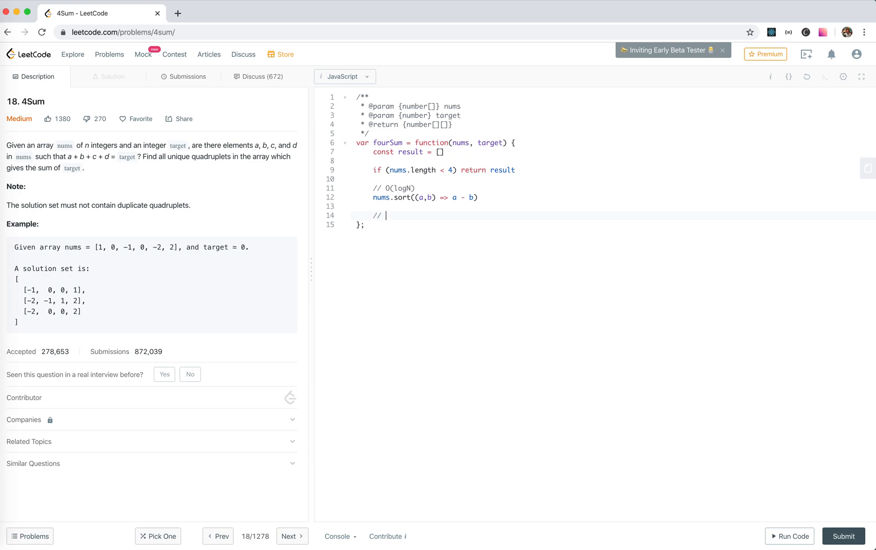
key("Backspace")
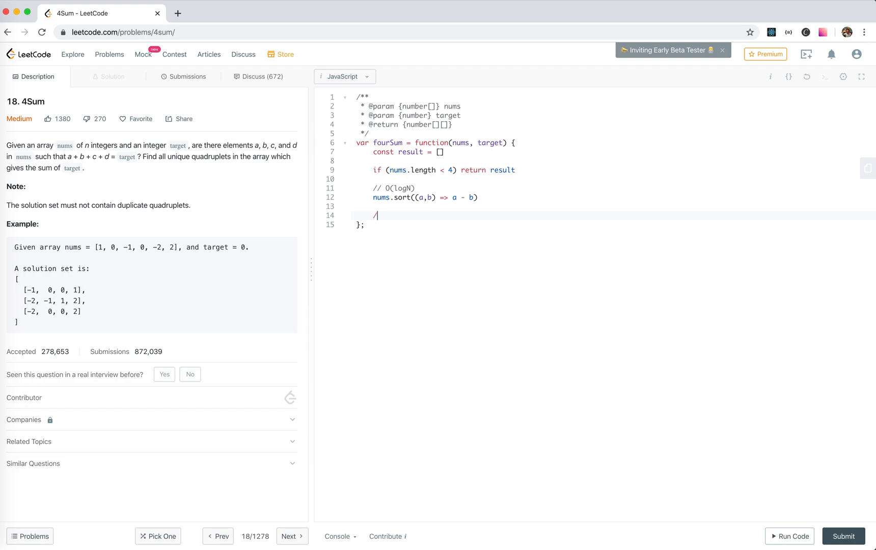
key("Backspace")
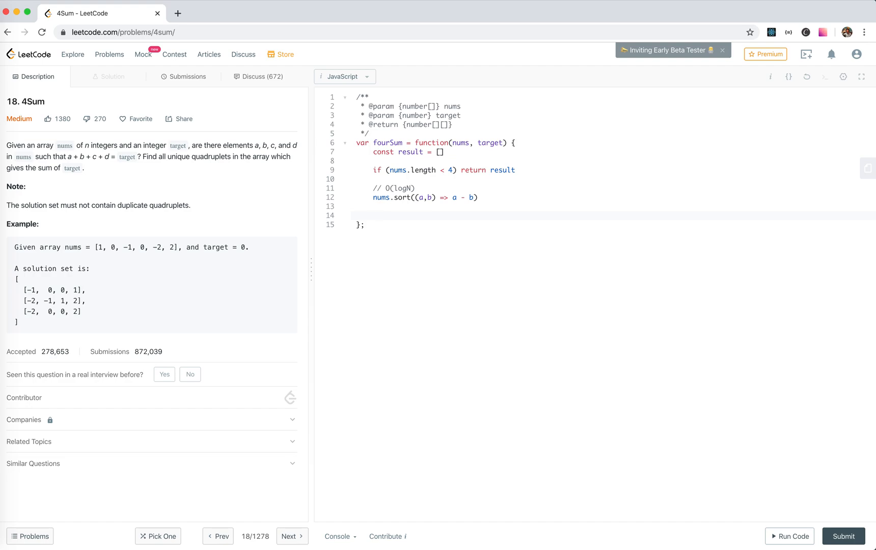
- Write for (let i = 0; i < nums.length; i++) containing the comment 'skip the same numbers'
type("for")
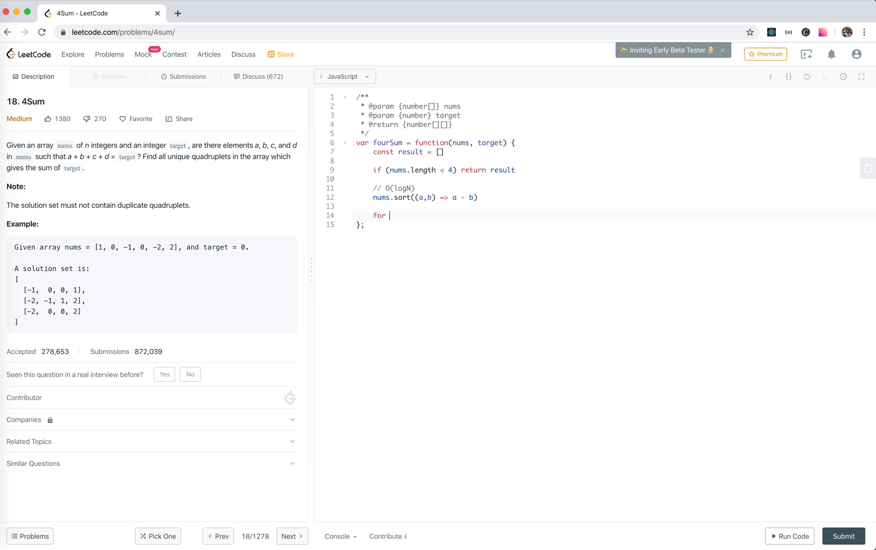
type("(let i = 0l )")
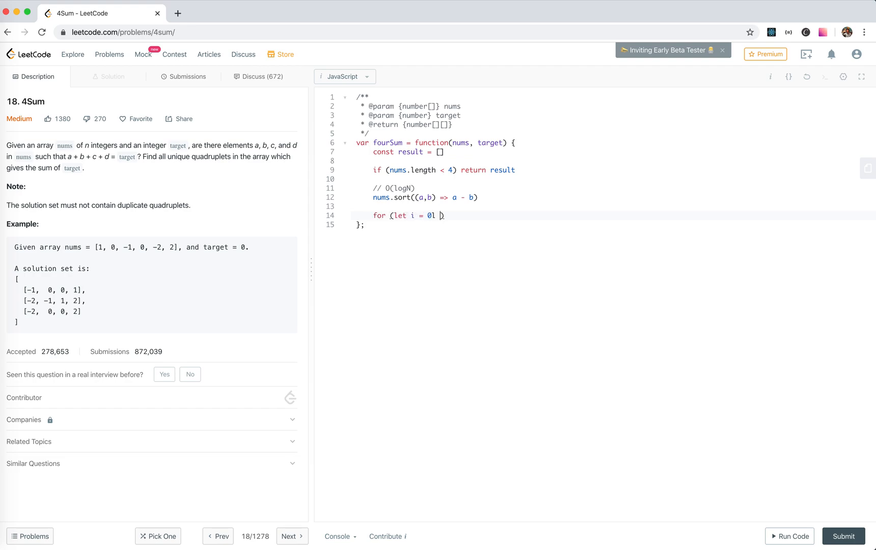
type("; i <")
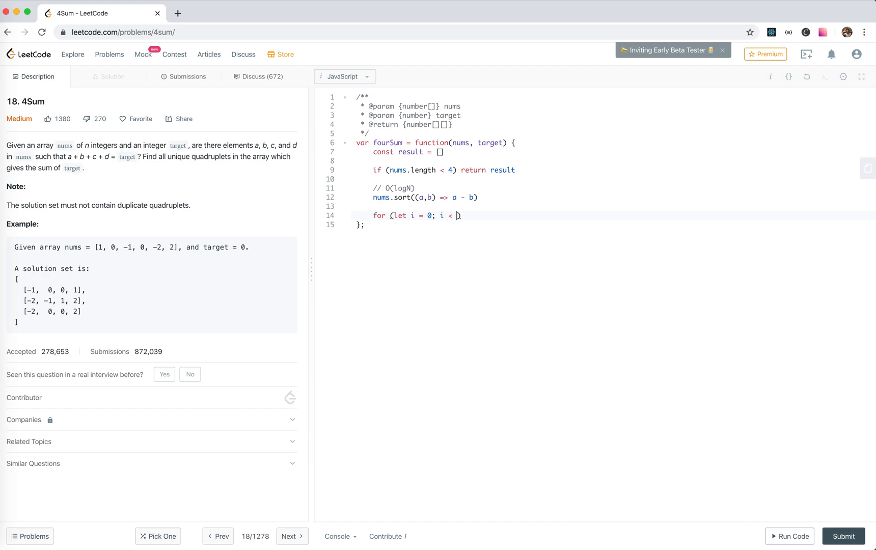
type("nums")
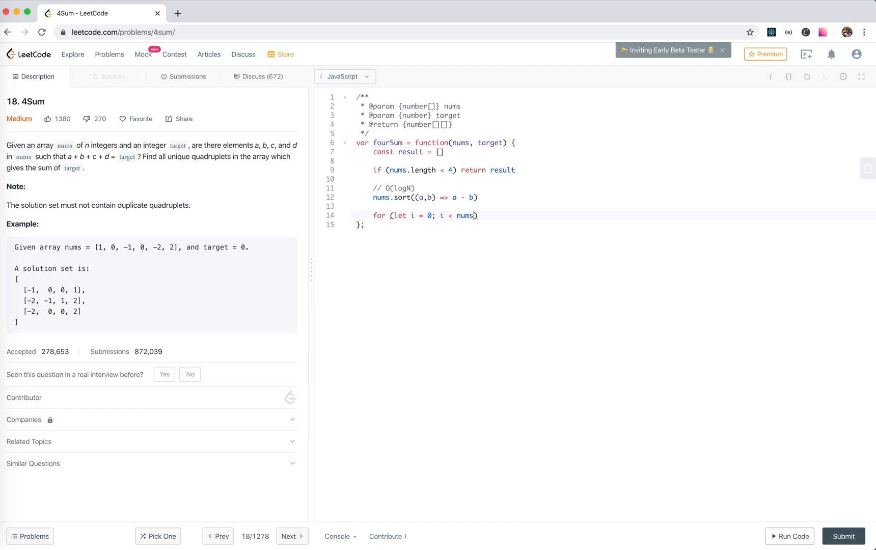
type(".length; i")
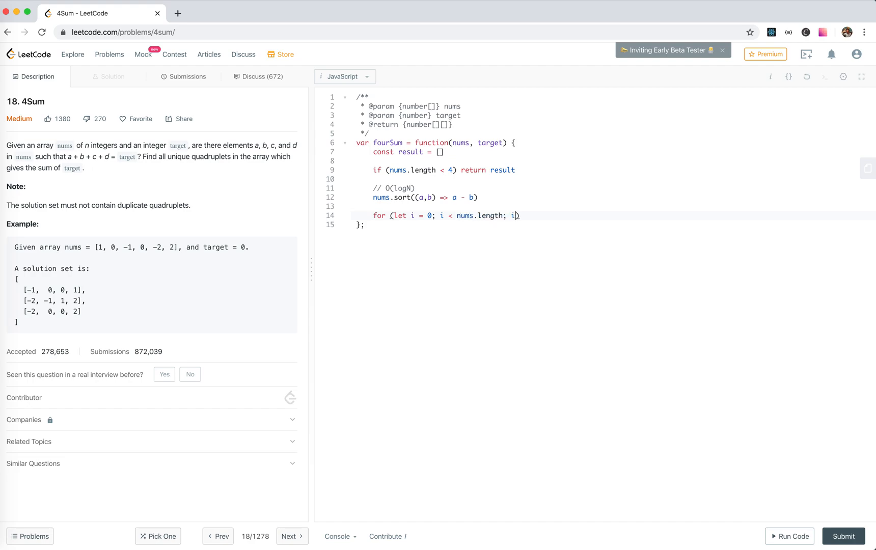
type("++")
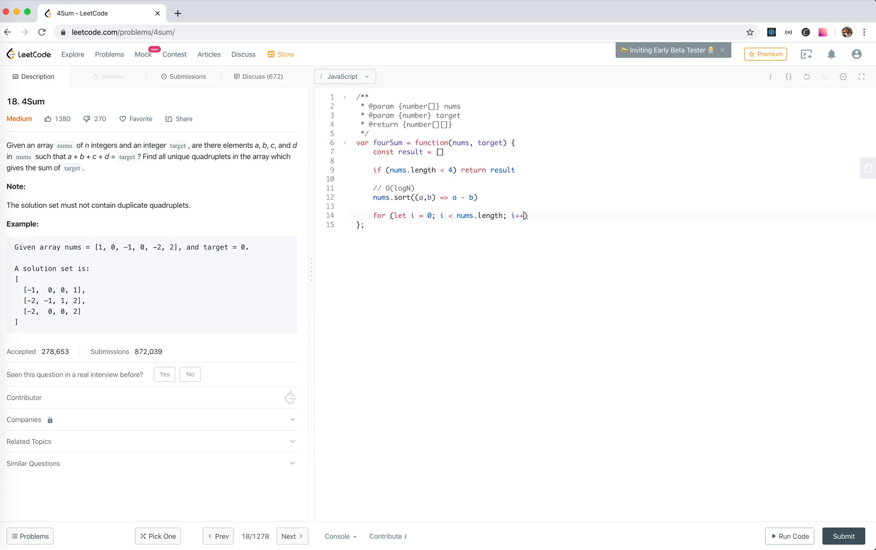
type("{")
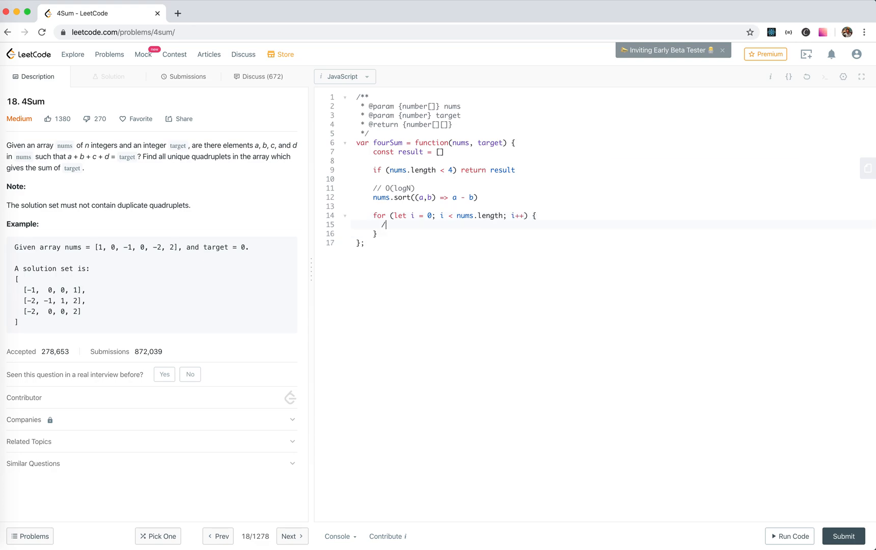
type("skip the same")
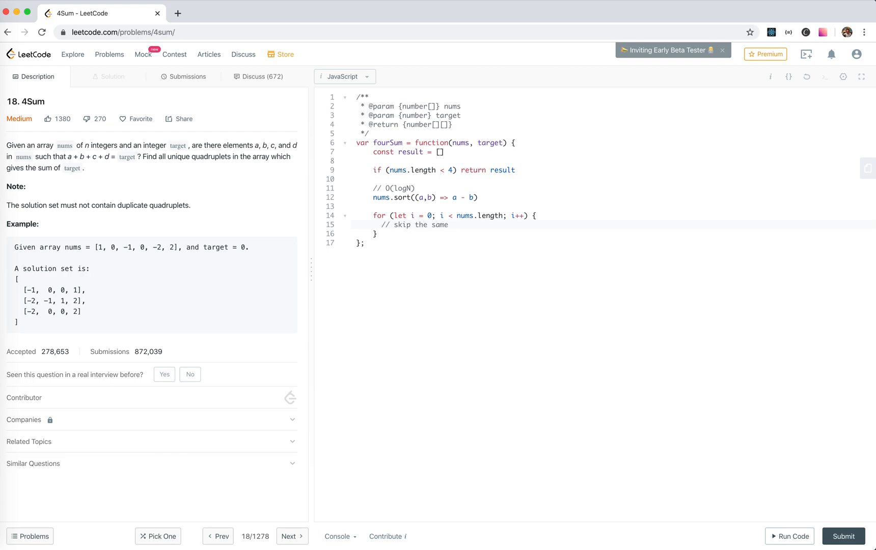
type("numbers")
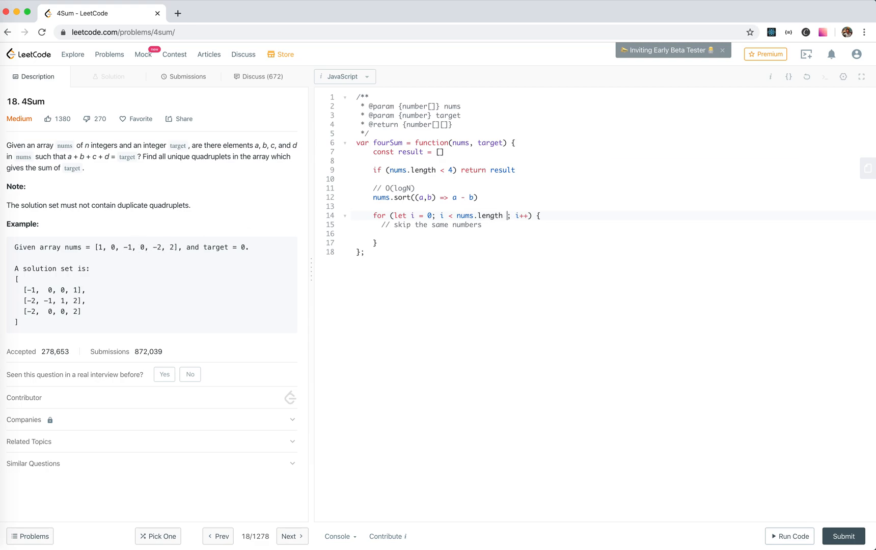
- Bound the outer loop at nums.length - 3 and continue when nums[i] equals nums[i - 1]
type("- 3")
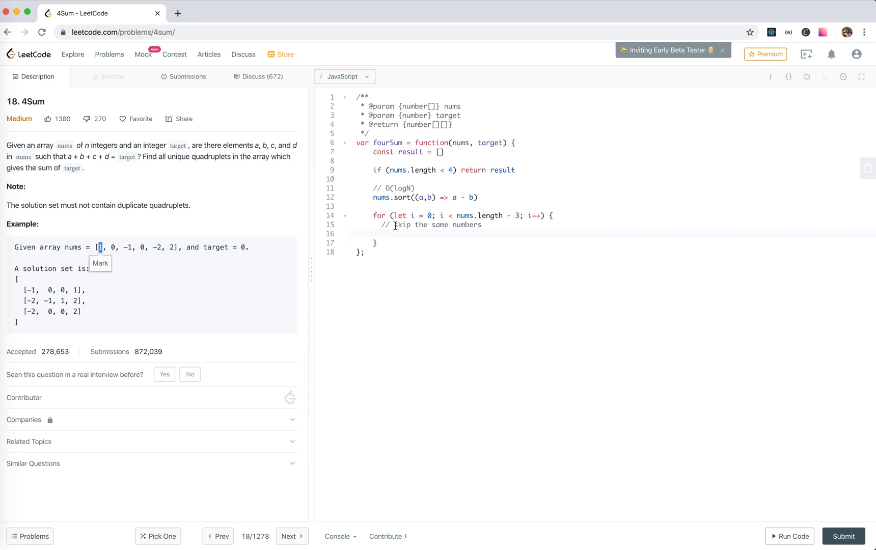
type("if ()")
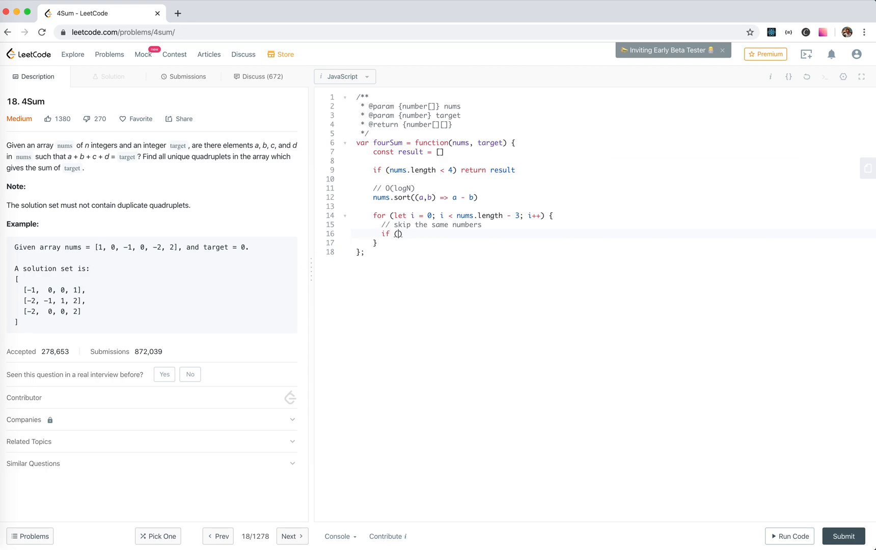
type("nums[i]")
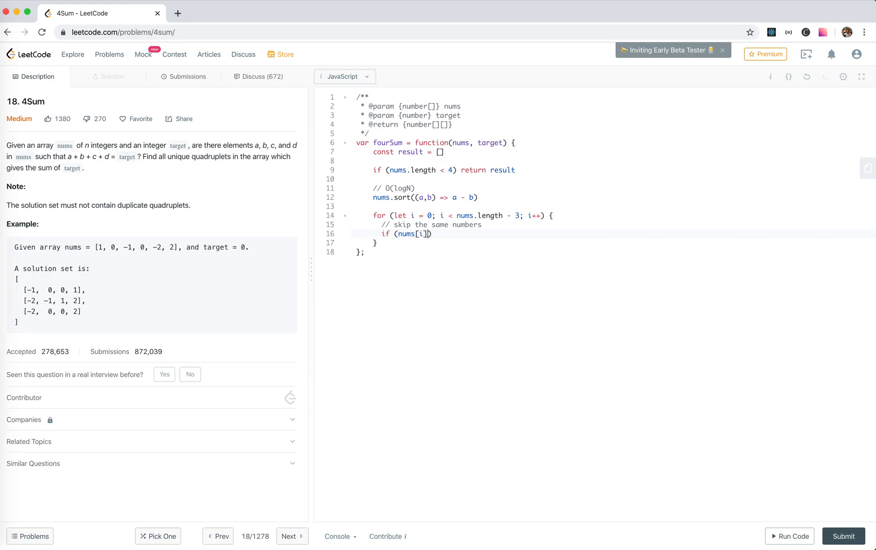
type("=== nums[]")
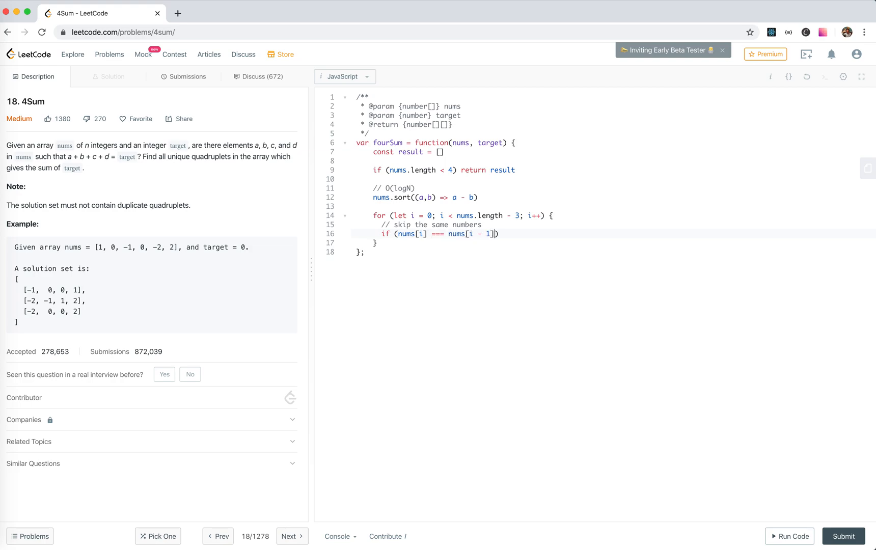
type("continue")
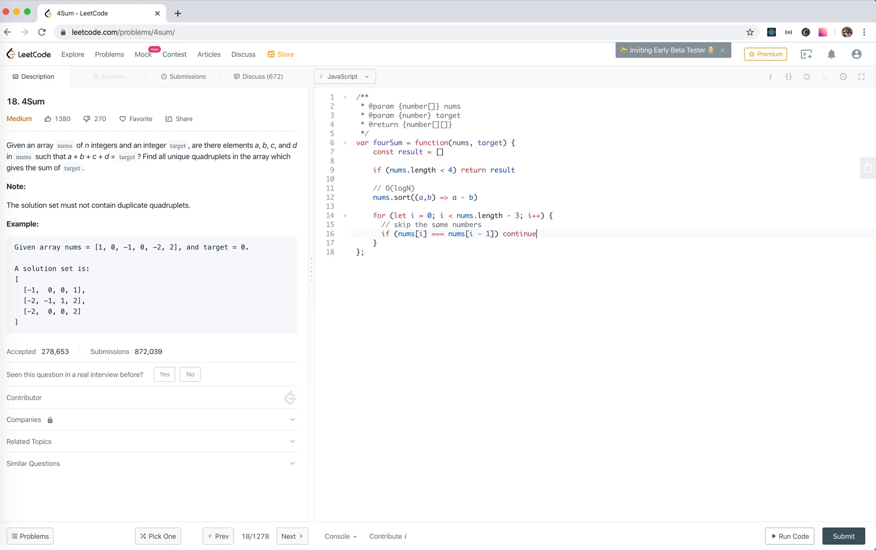
key("enter")
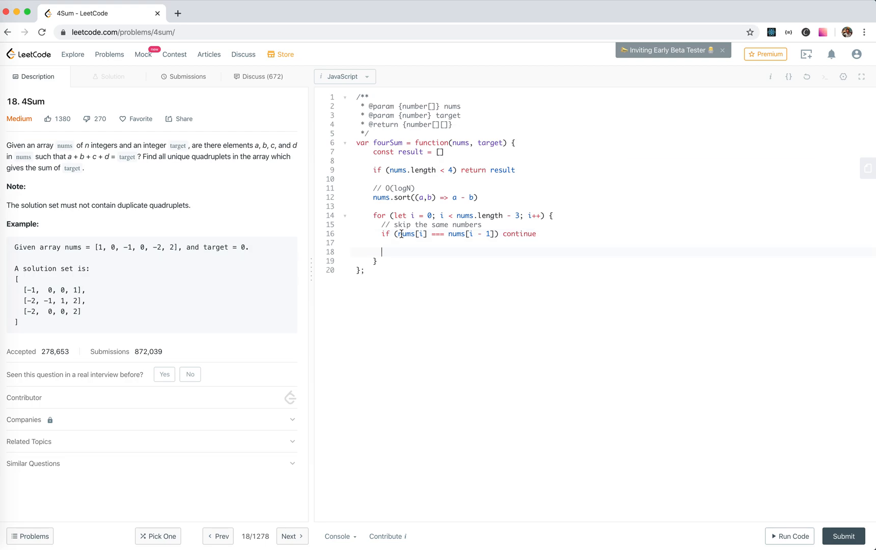
- Add an inner j loop from i + 1 to nums.length - 2 that skips duplicate nums[j]
type("for (let j")
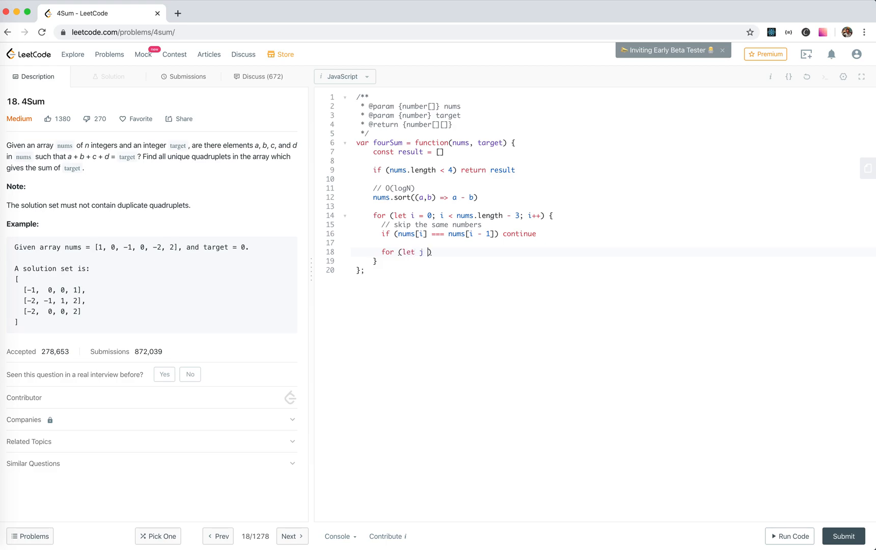
type("= i")
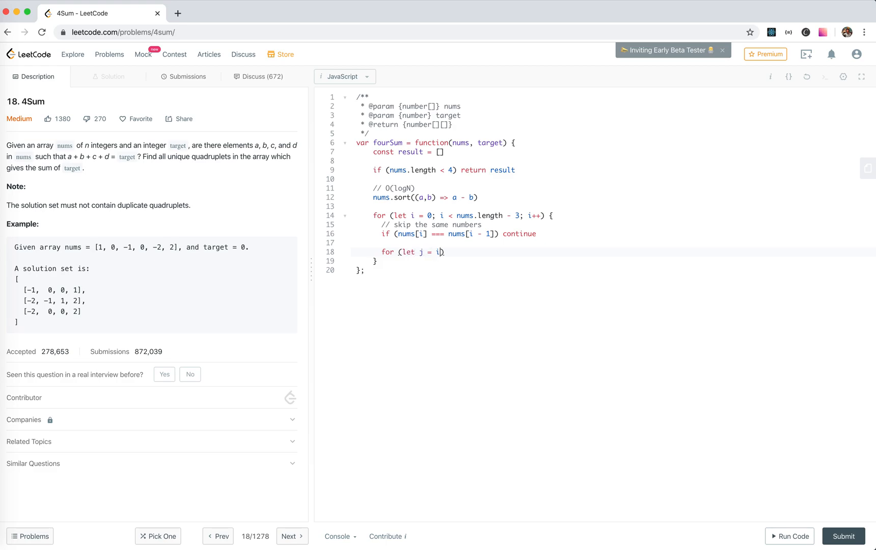
type("+ 1; j < nu")
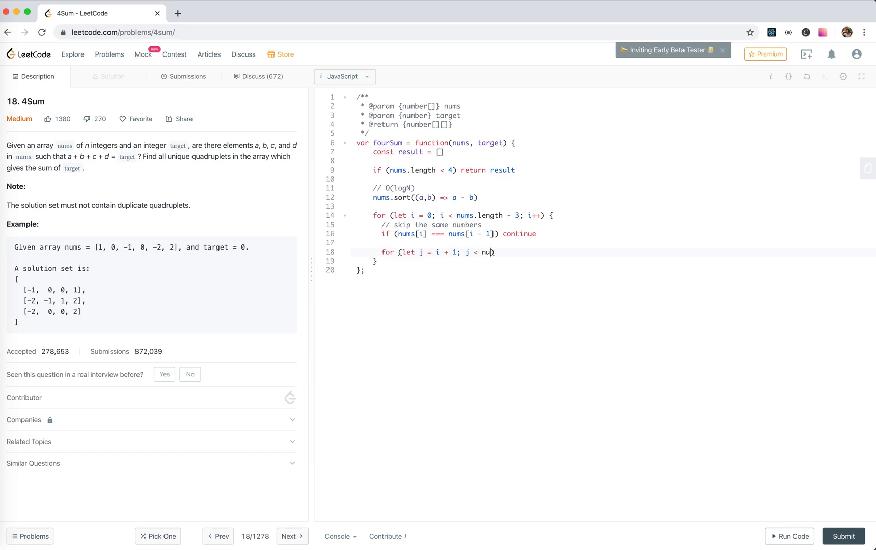
type("ms.length - 2; j")
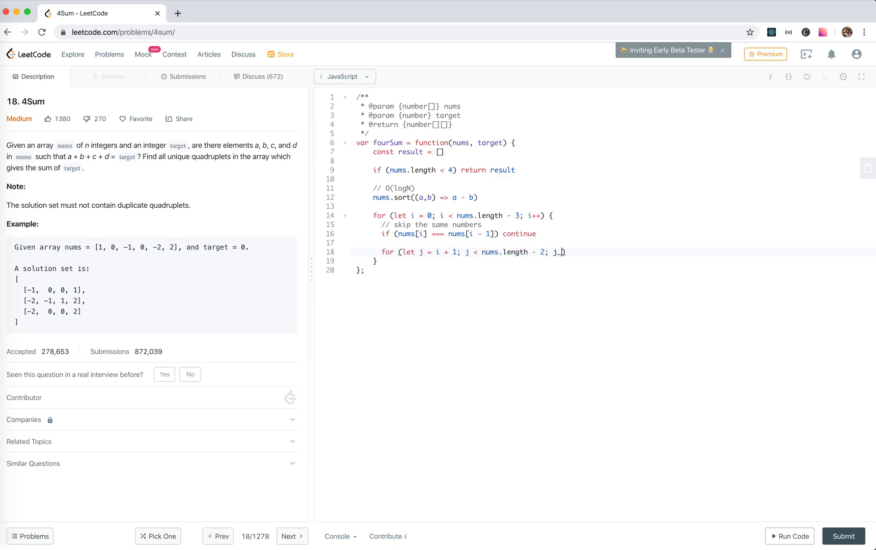
type("++) {")
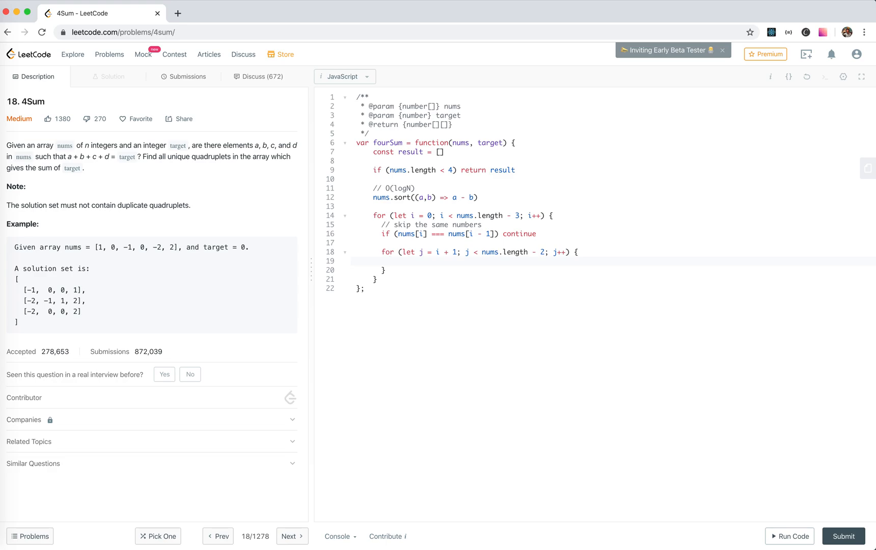
type("if (nums[j] == nums[j - ])")
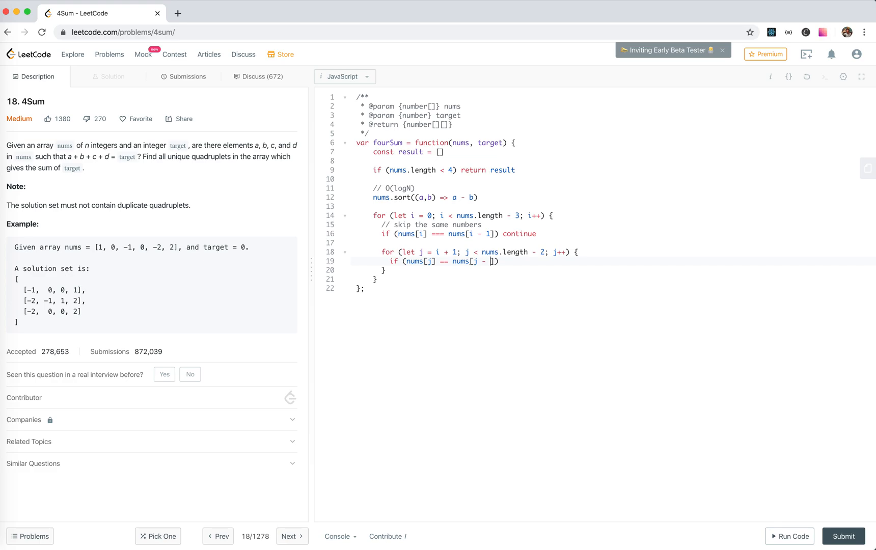
type("1")
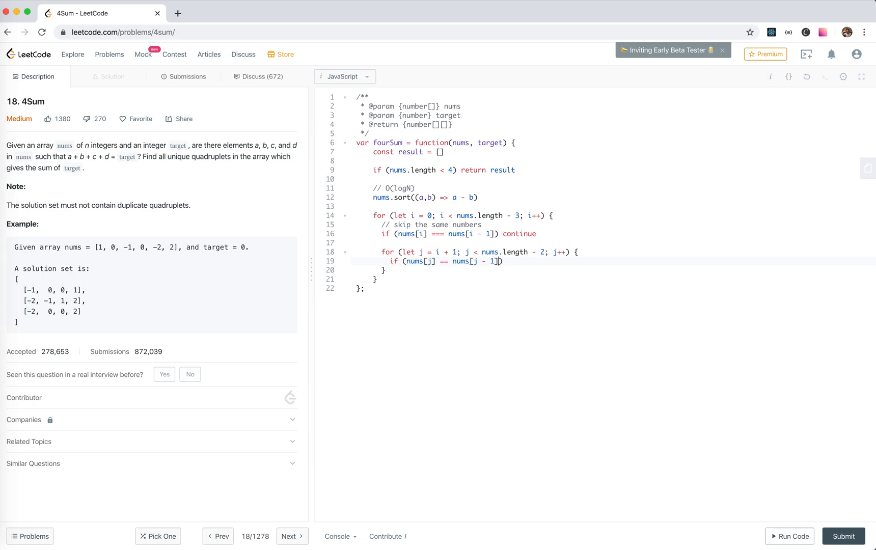
type("continu")
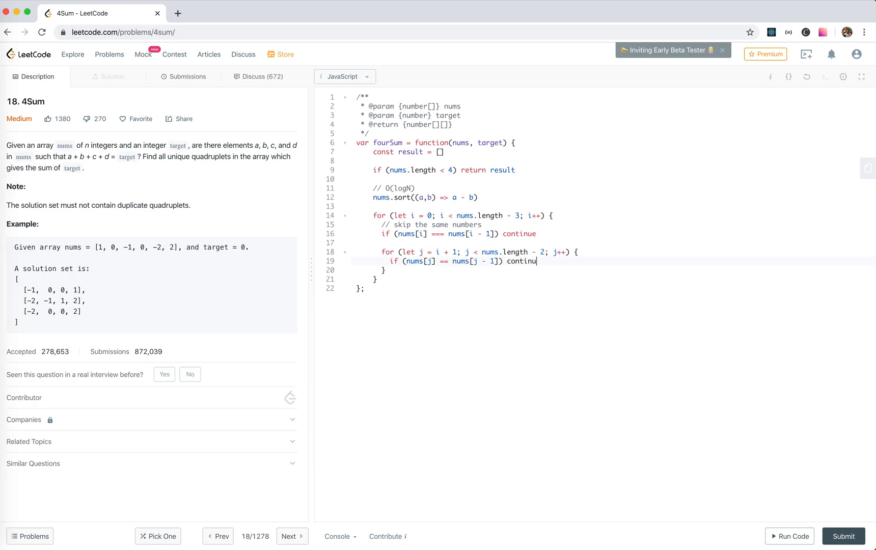
type("e")
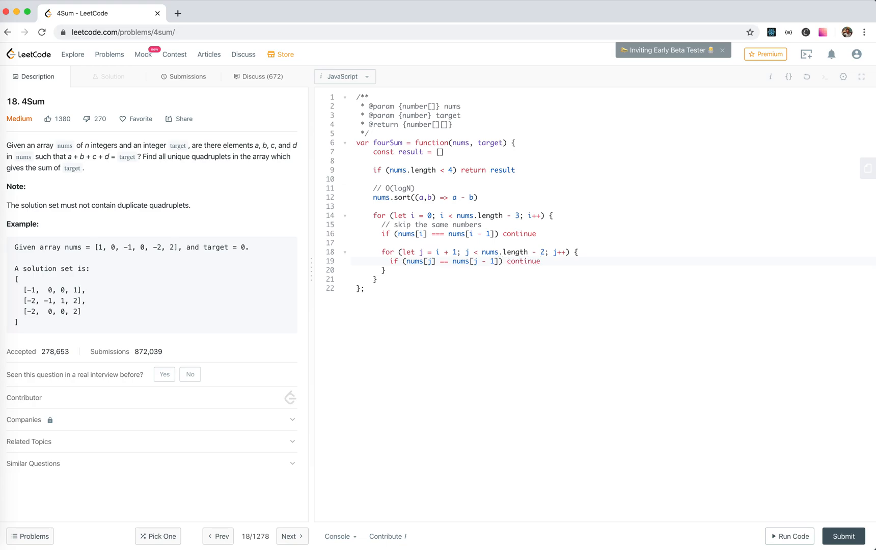
mouse_move(102, 256)
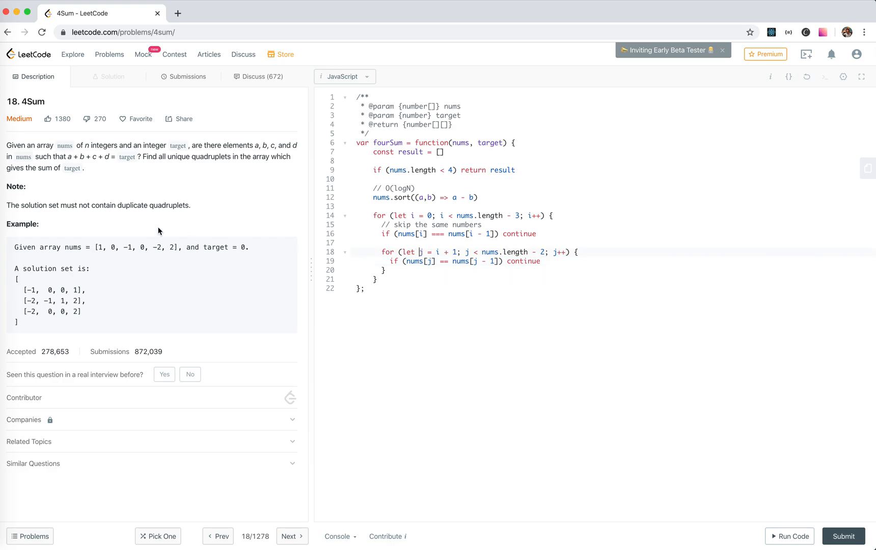
- Prefix the inner duplicate check with a j > i + 1 guard
double_click(112, 247)
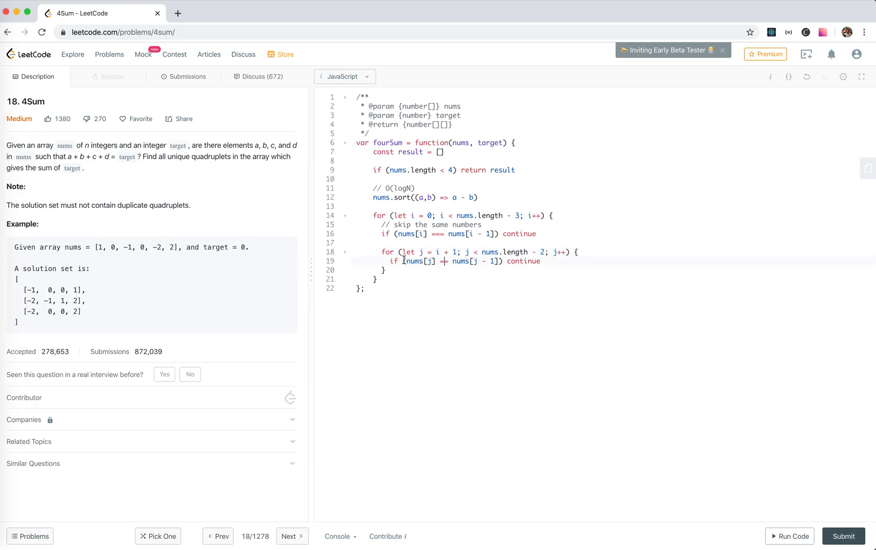
mouse_move(425, 261)
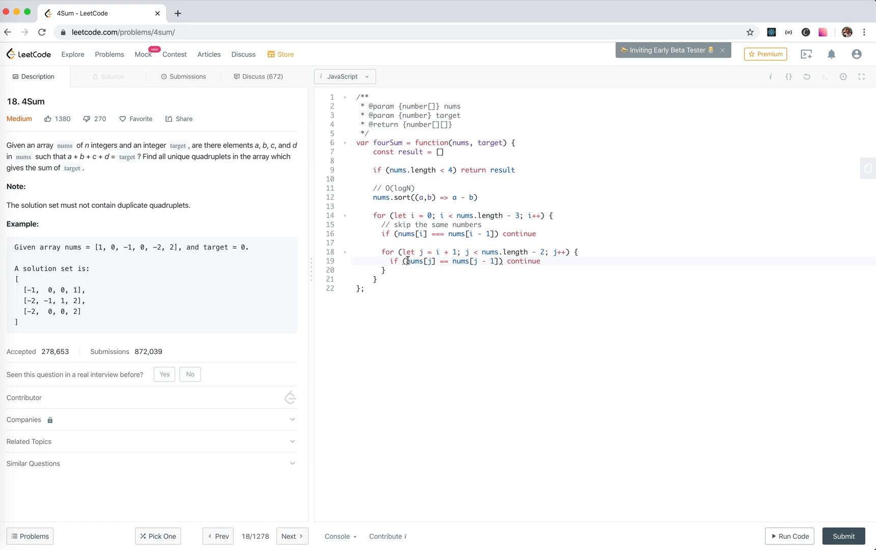
type("j >")
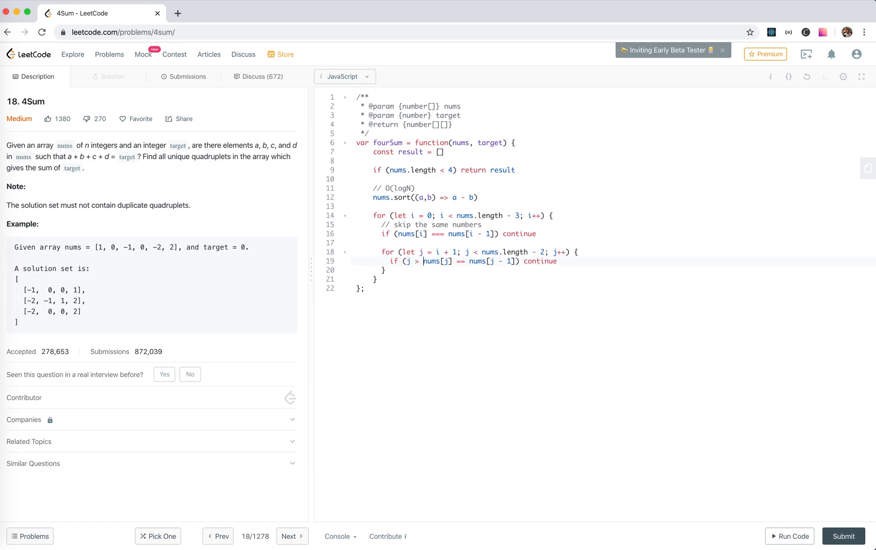
type("io")
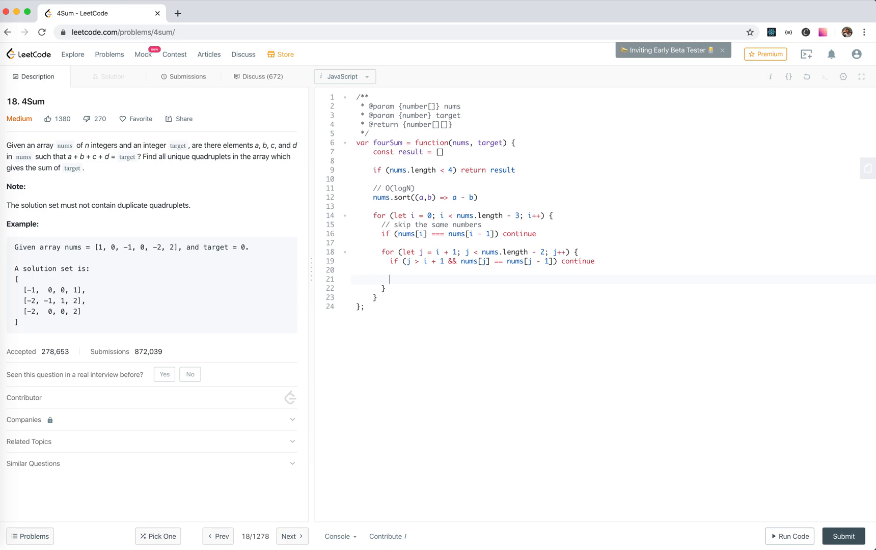
- Set pointers let k = j + 1 and let l = nums.length - 1 inside the inner loop
type("let k")
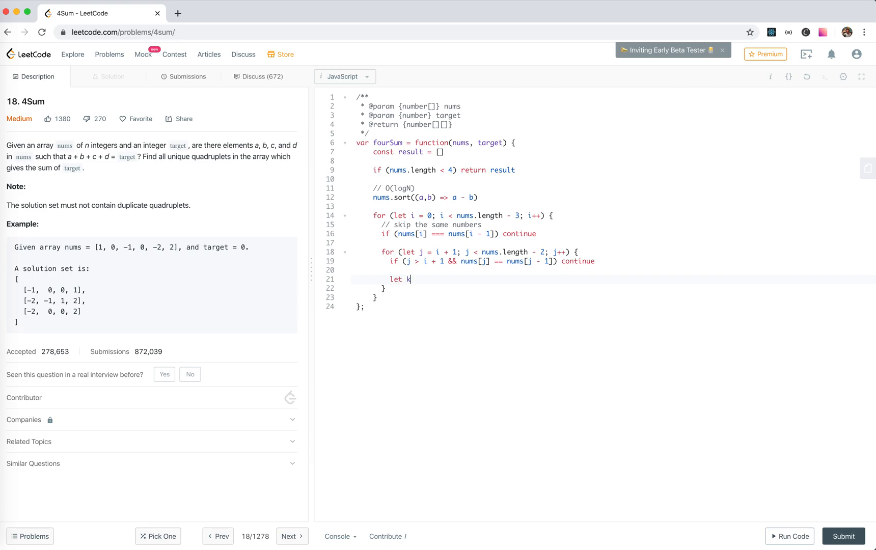
type("= j")
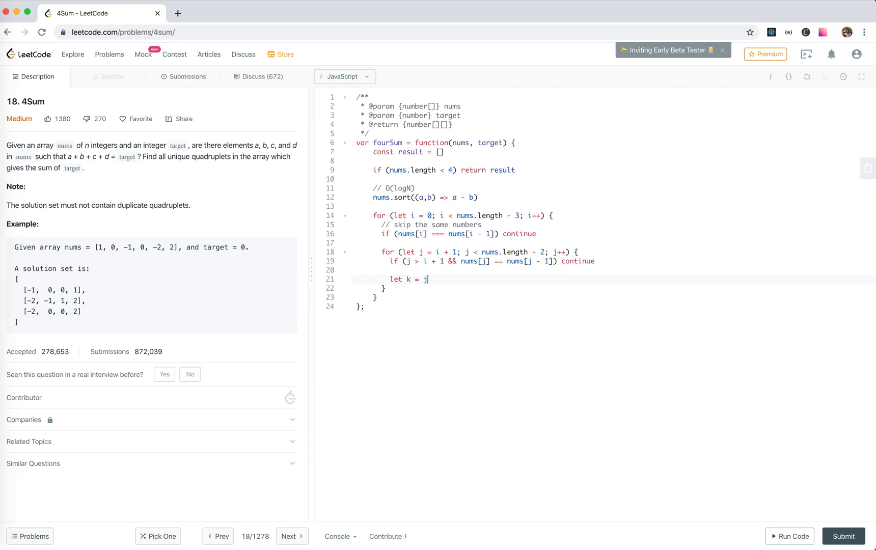
type("+ 1")
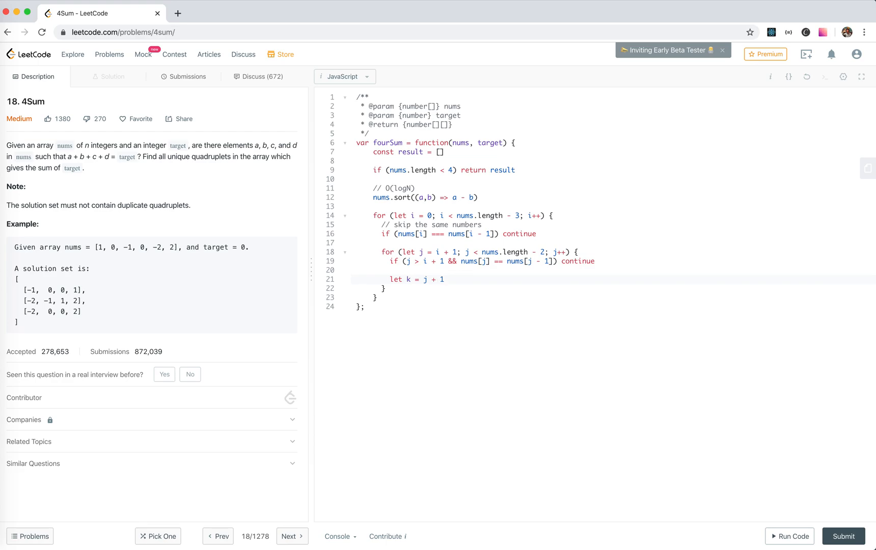
type("let")
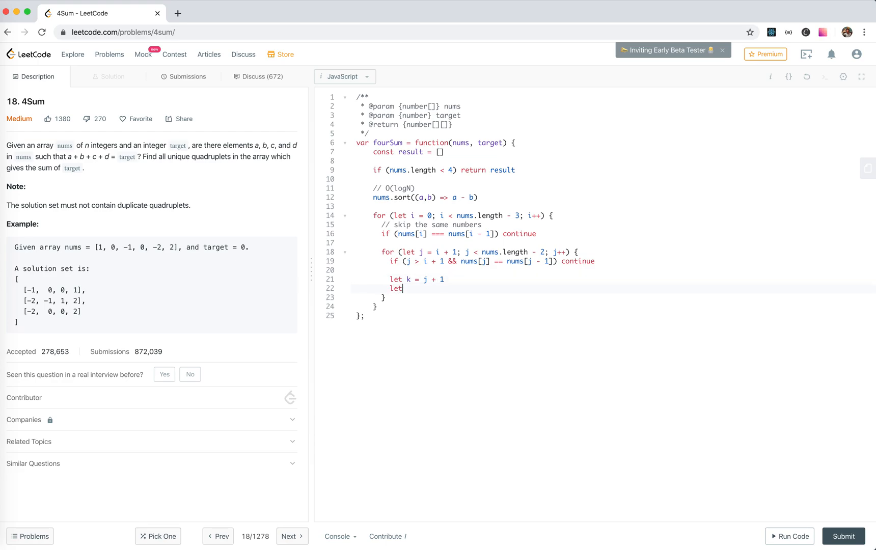
type("l = nums")
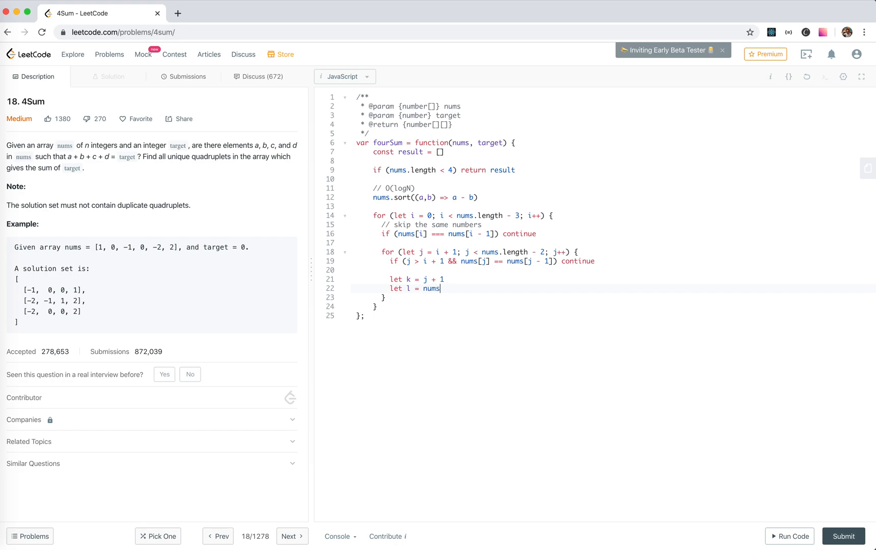
type(".le")
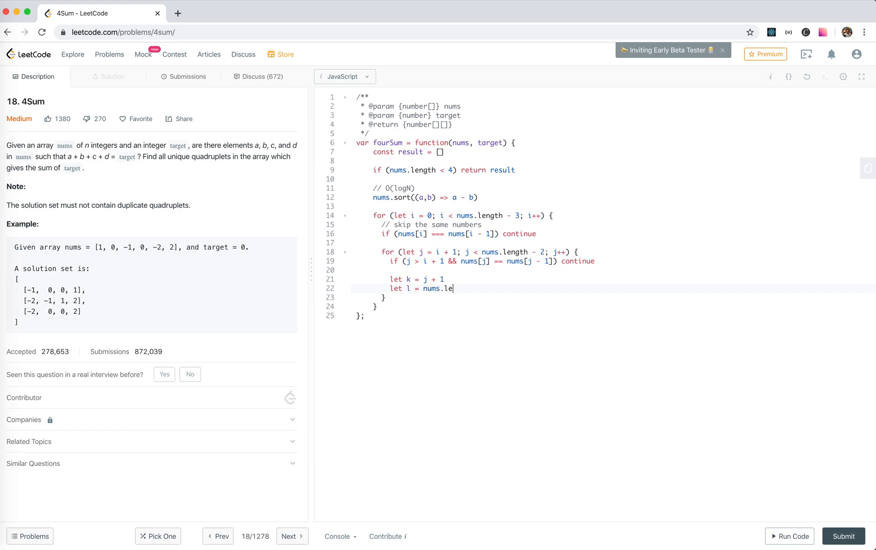
type("ngth - 1")
type("while")
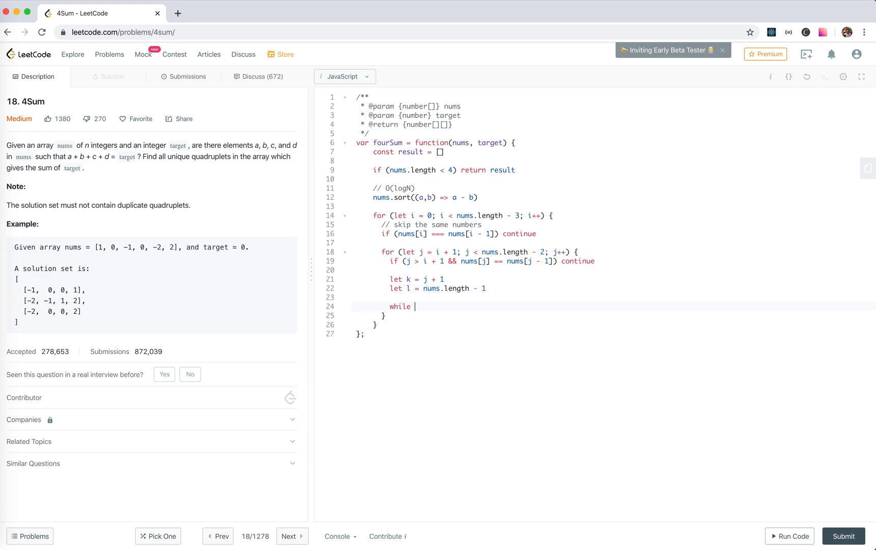
- Add while (k < l) computing const sum = nums[i] + nums[j] + nums[k] + nums[l]
type("(k < l) {")
type("cons")
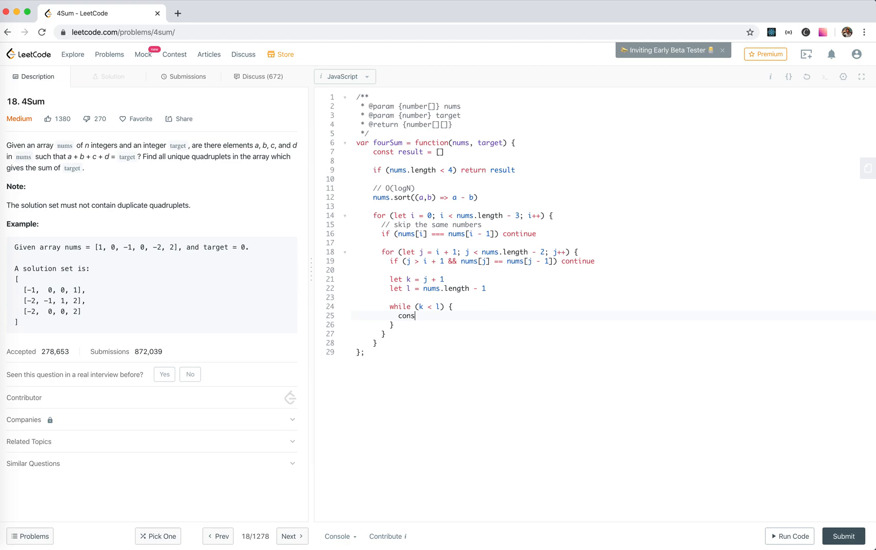
type("t sum =")
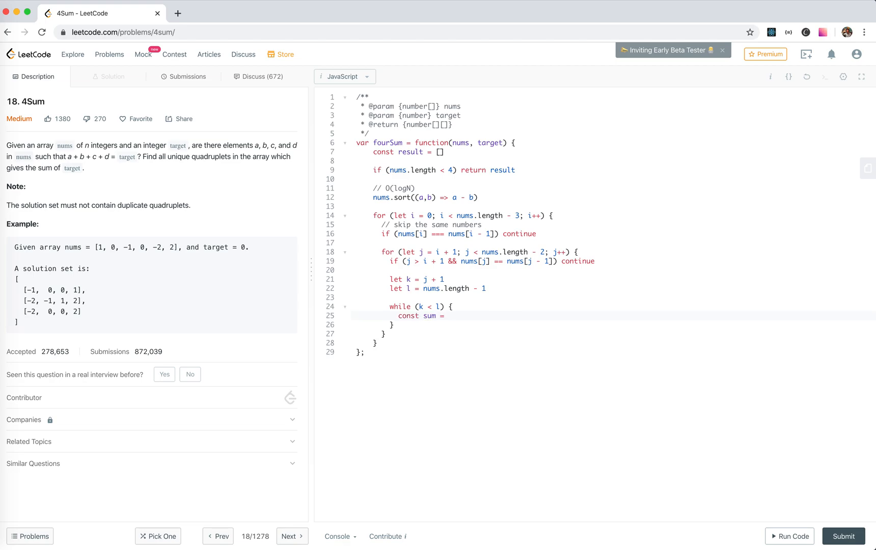
type("nums[i] + n")
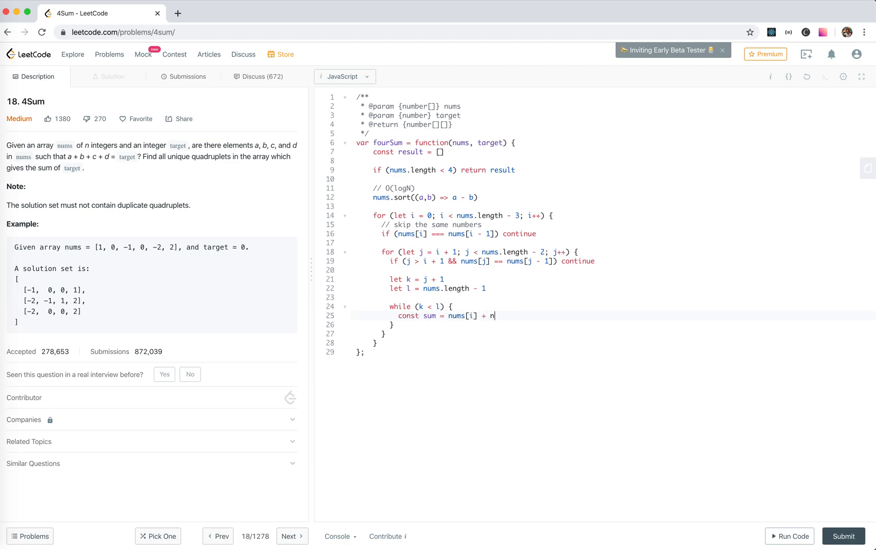
type("ums[j] +")
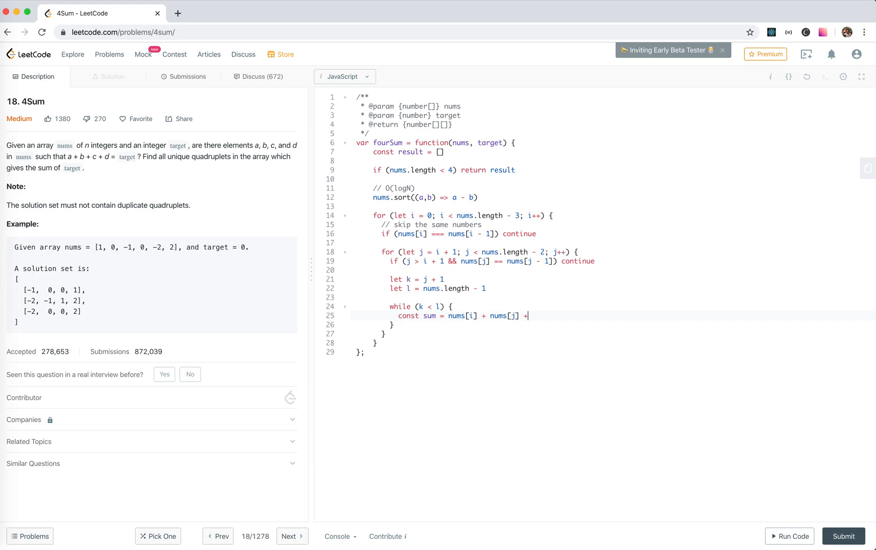
type("nums[k]")
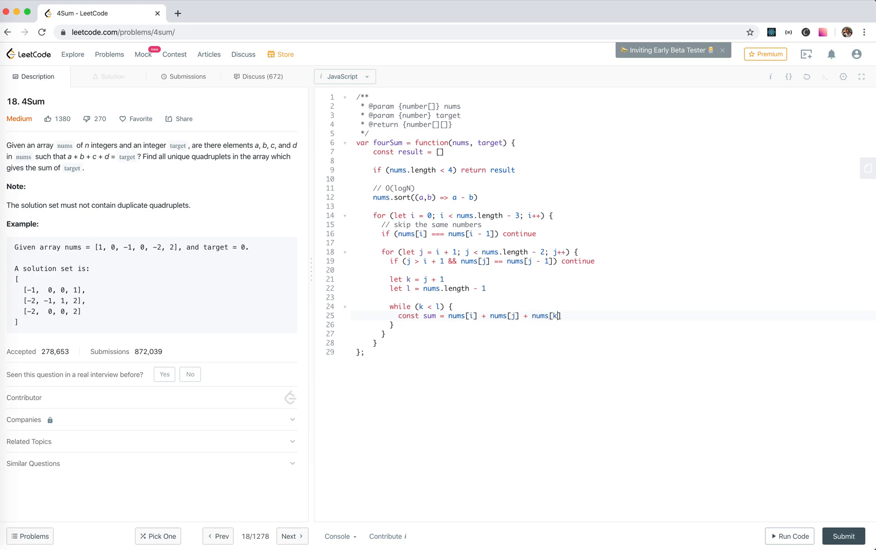
type("+ nums[]")
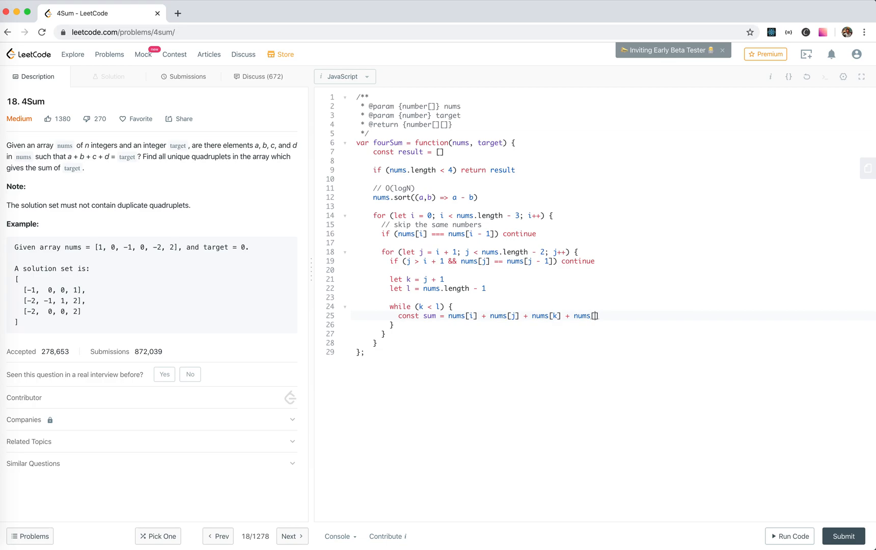
type("l")
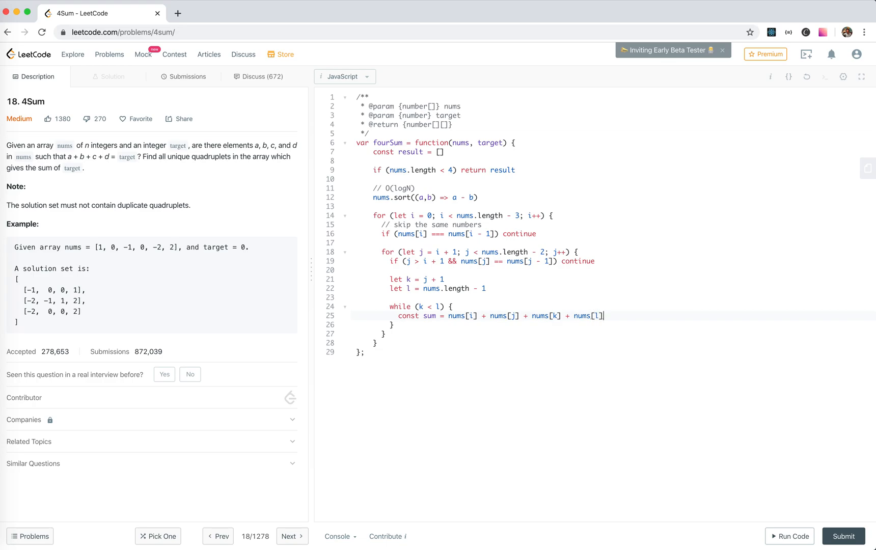
- Push the quadruplet of nums[i], nums[j], nums[k], nums[l] to result when sum === 0
type("if (sum )")
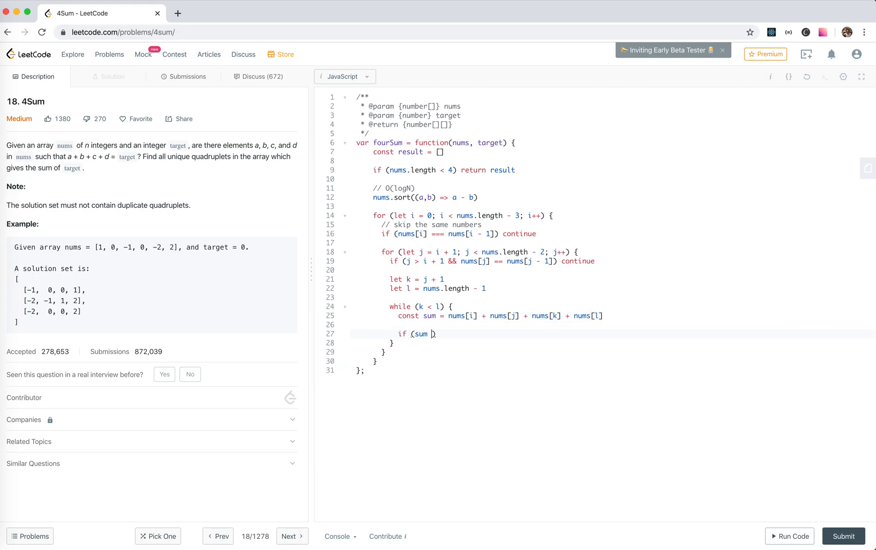
type("===")
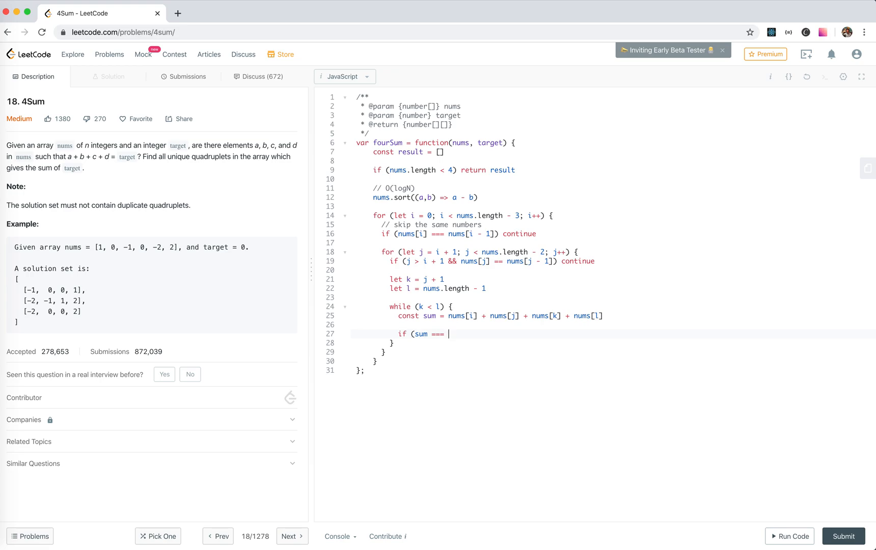
type("0) {")
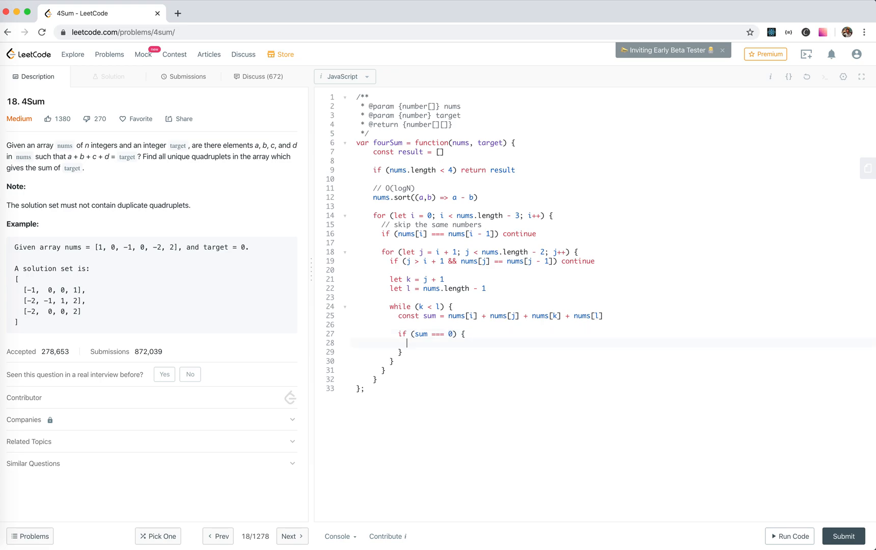
type("result.pu")
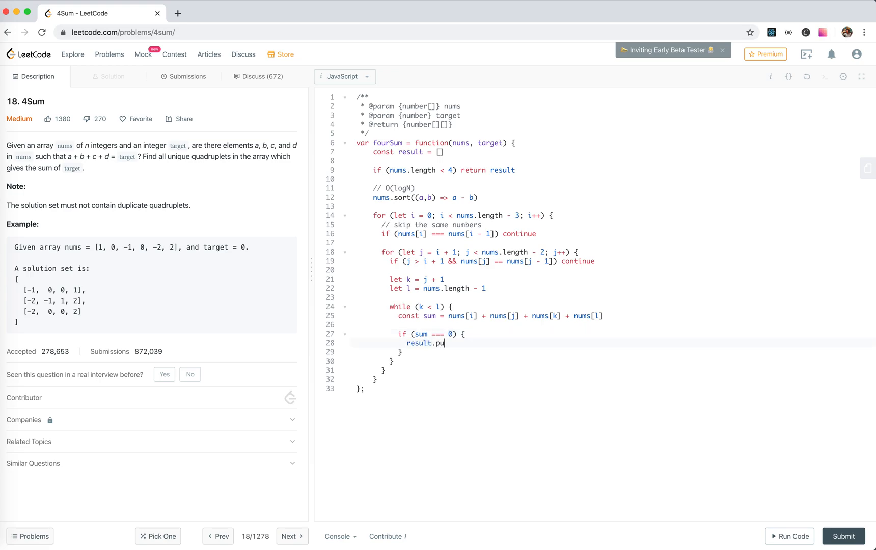
type("sh(nums[])")
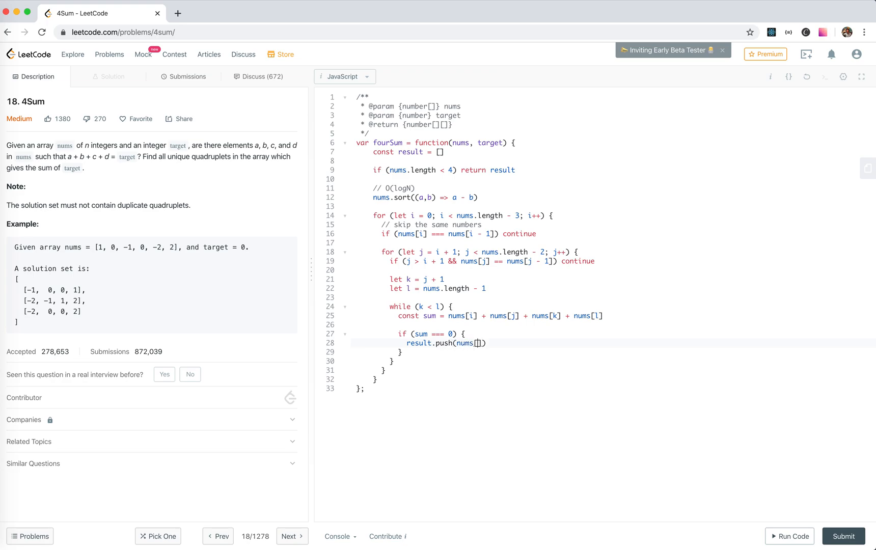
type(", nums[j], nums[k], nums[l")
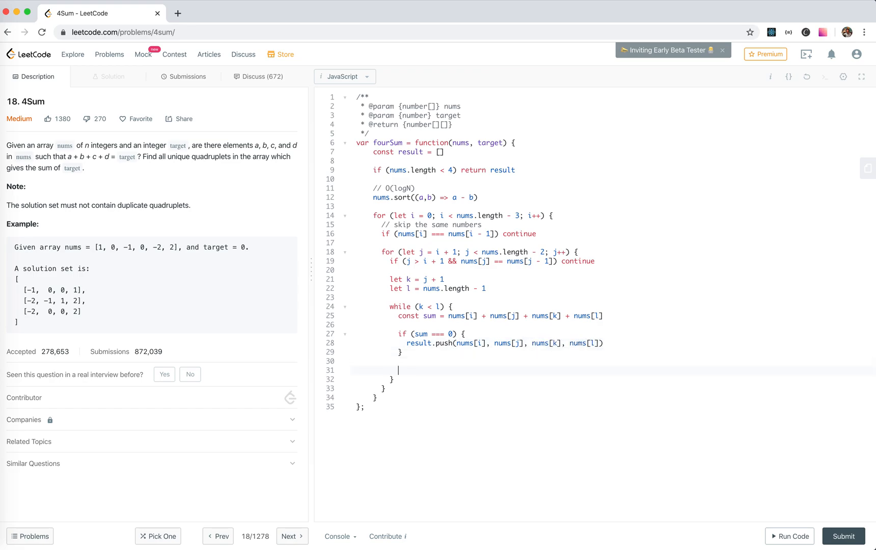
- Add the sum <= 0 branch advancing k past duplicate nums[k] values
type("if (sum <")
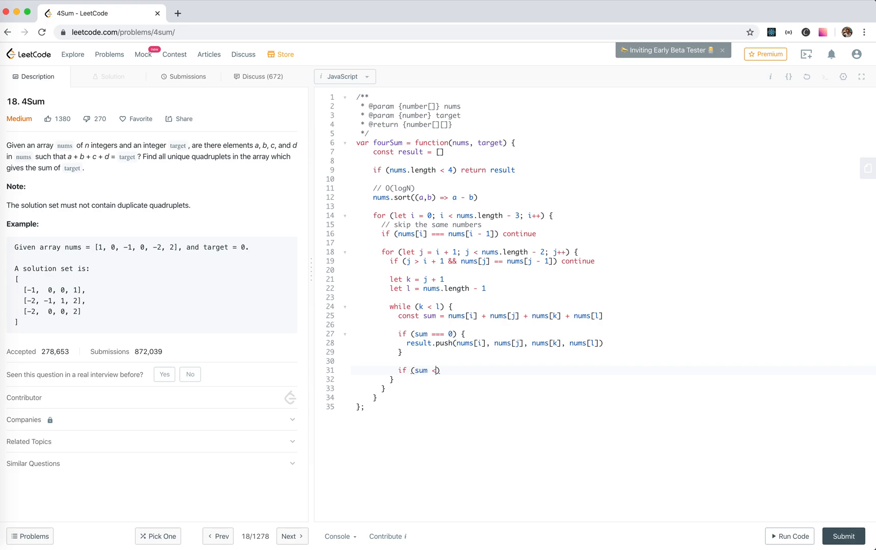
type("= 9")
type("k +")
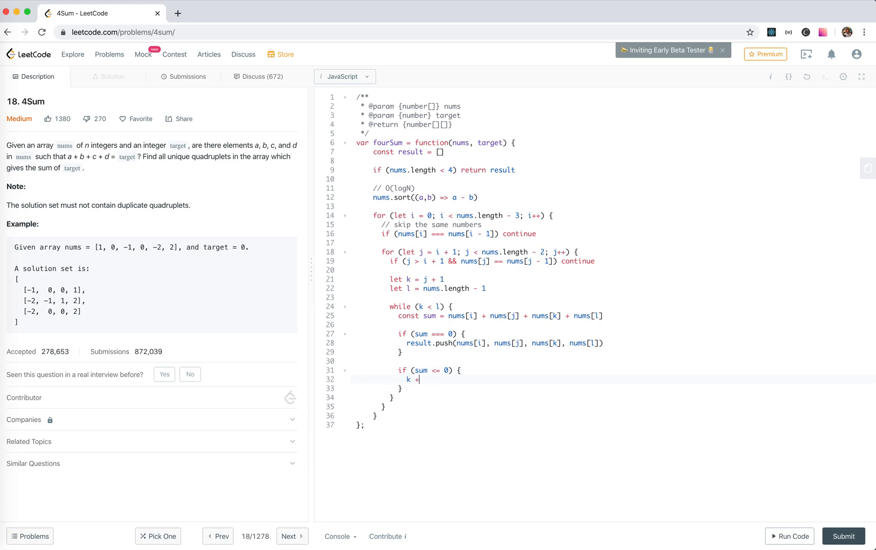
type("= 1")
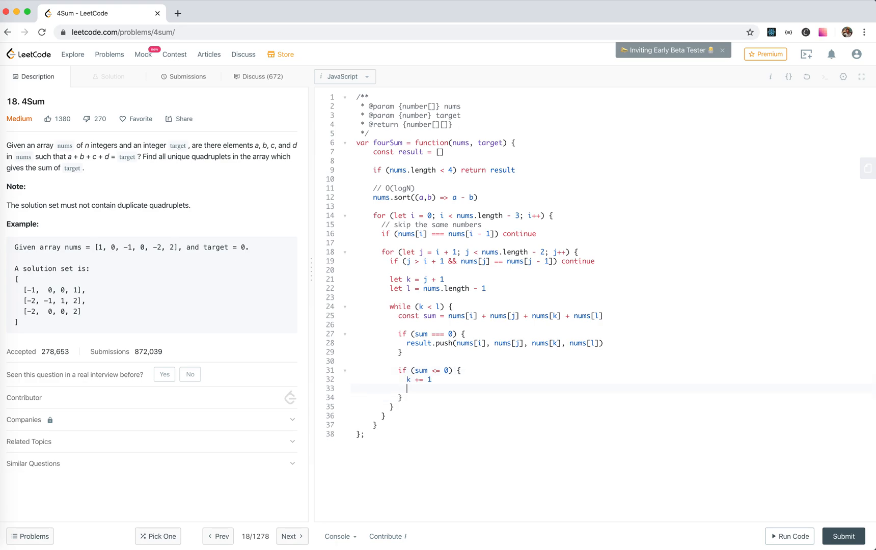
type("while ()")
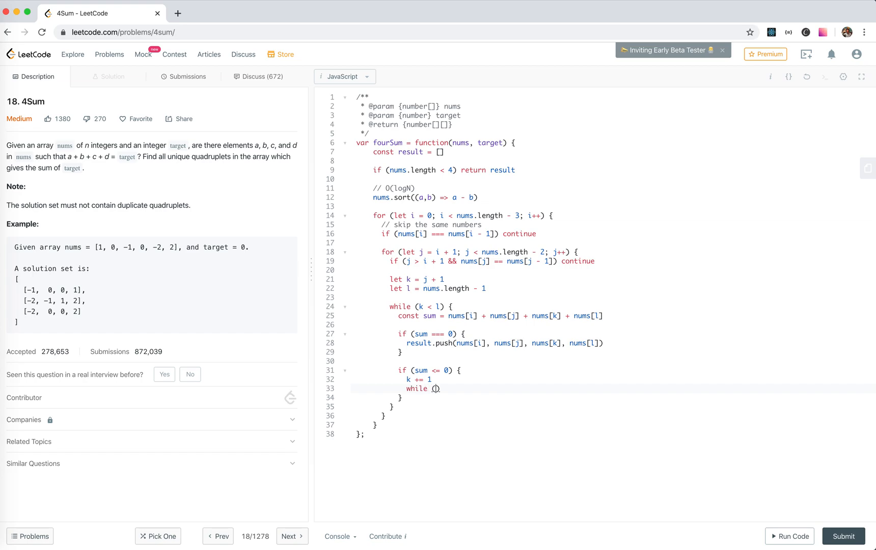
type("k")
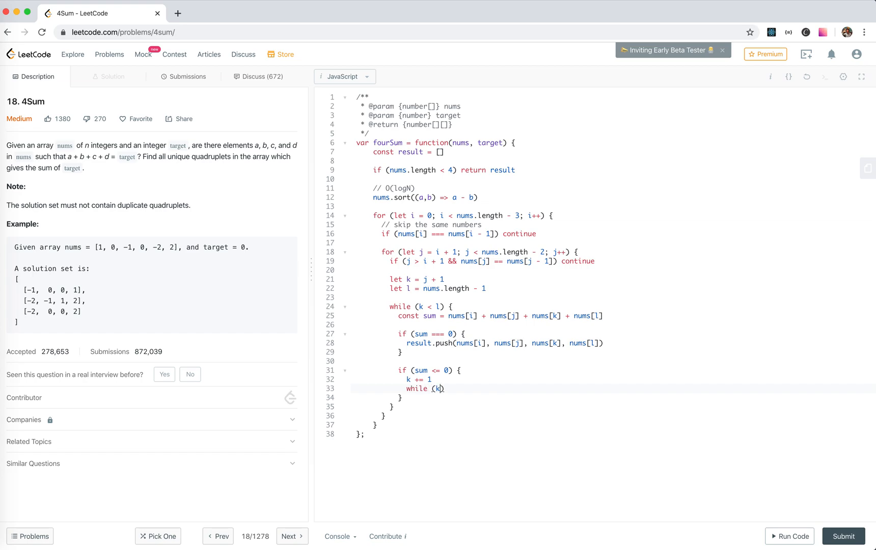
type("==")
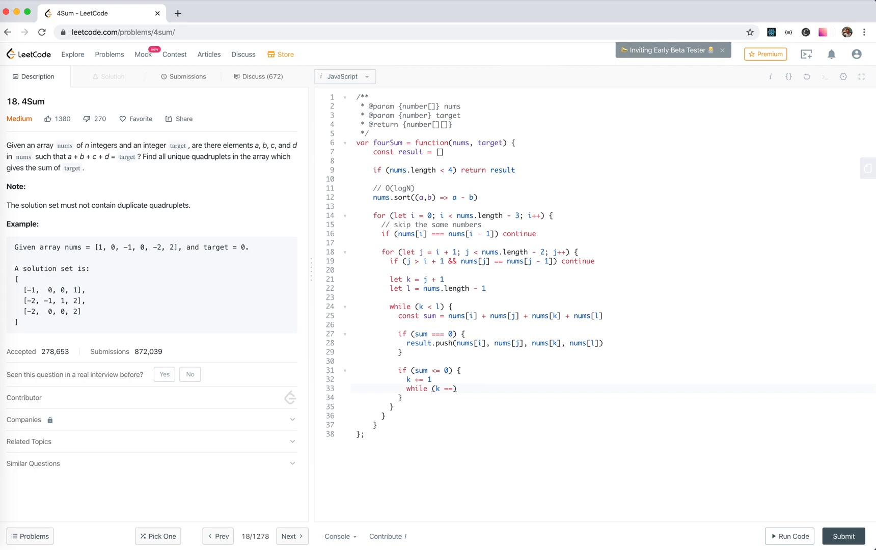
type("nums[k]")
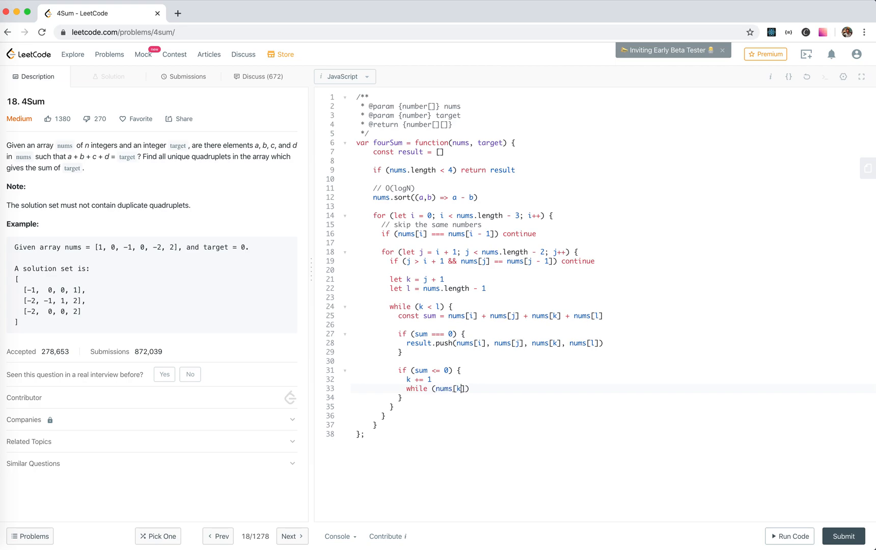
type("=== nums[]")
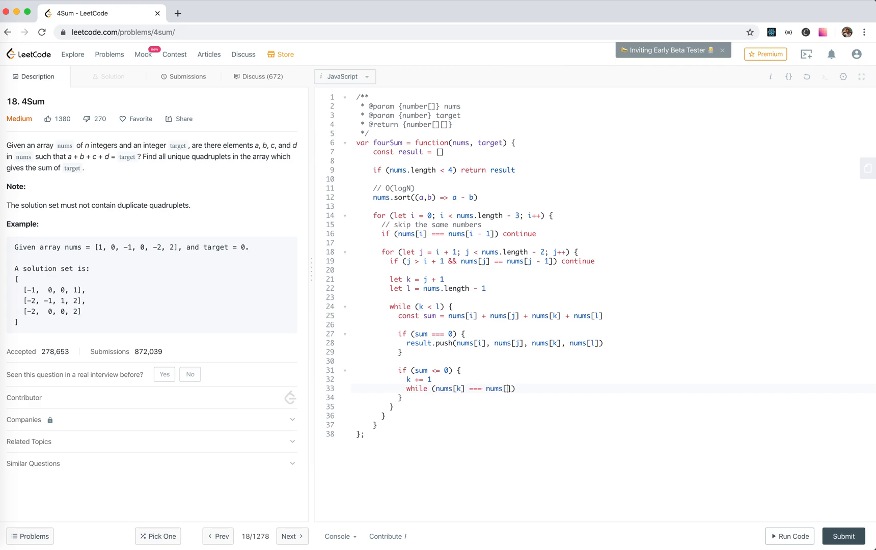
type("k - 1")
type("k +=")
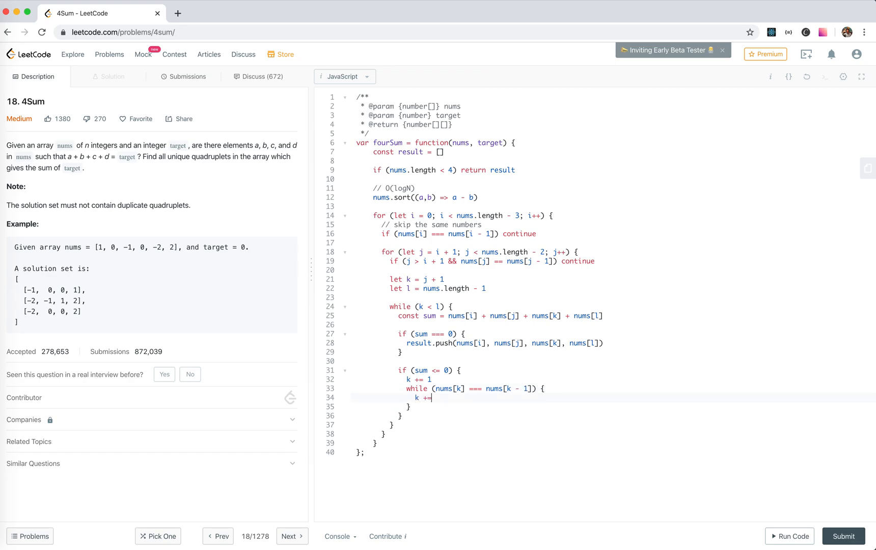
- Add the sum >= 0 branch moving l back past duplicates, and return result
type("1")
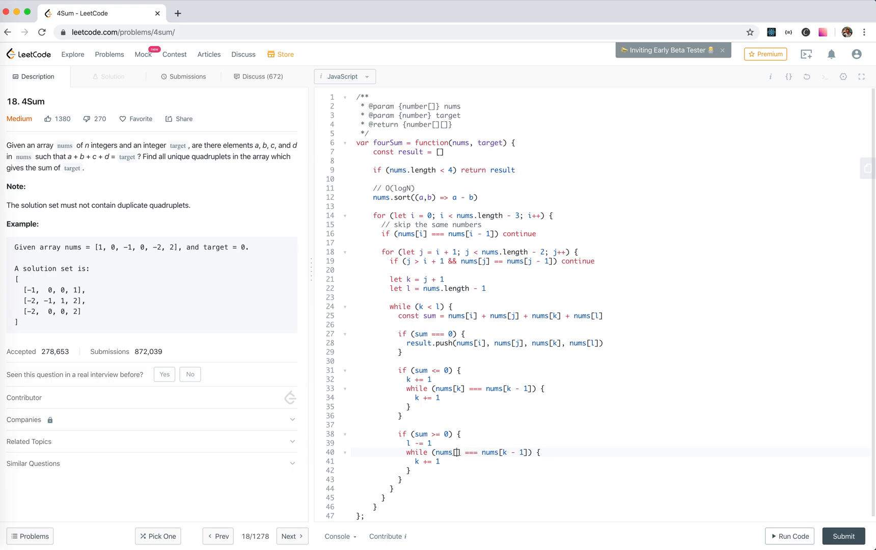
type("l")
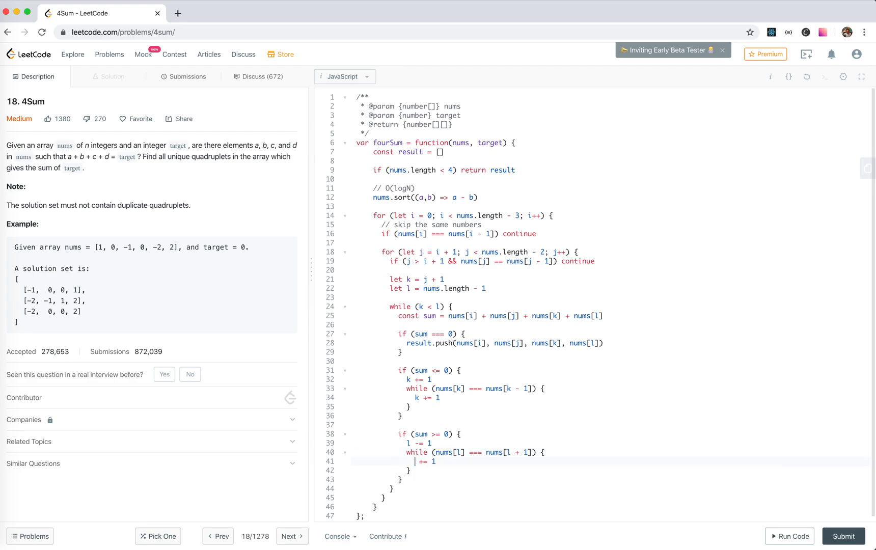
type("l -")
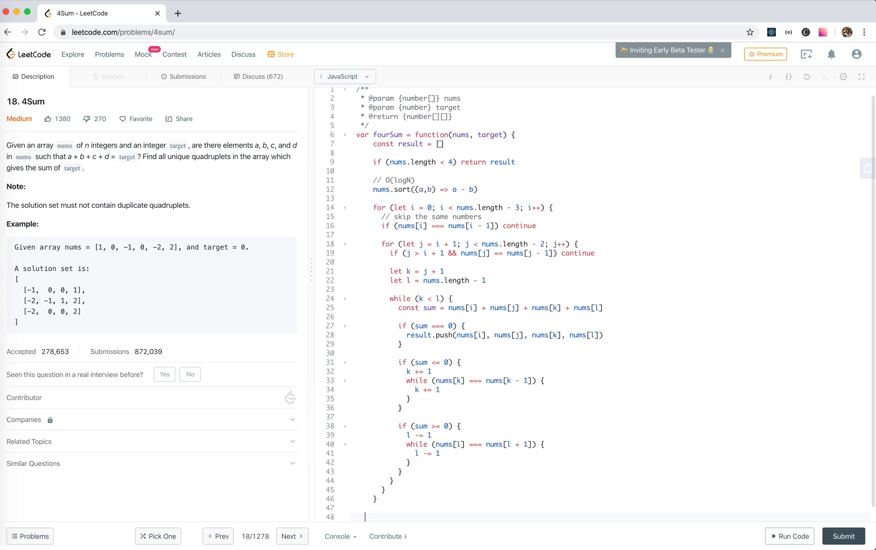
type("return result")
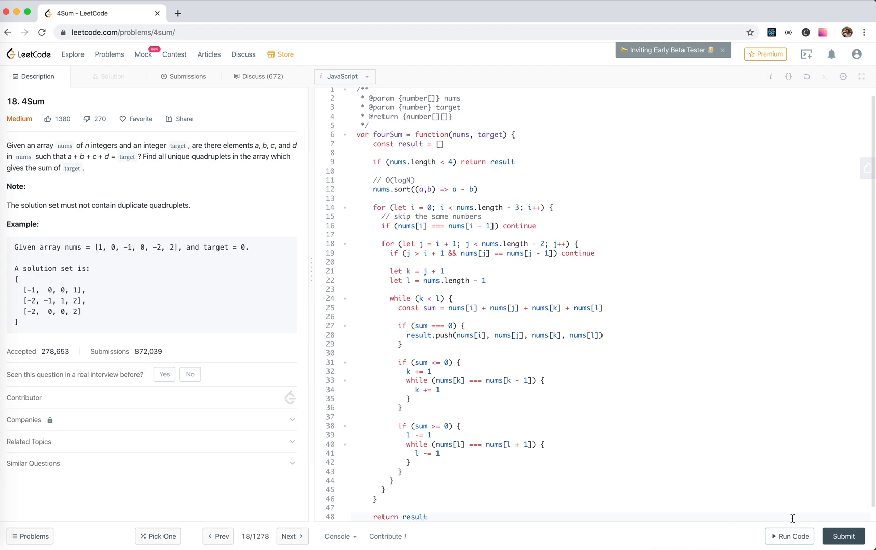
- Run the code on the sample test case, then submit it for judging
left_click(791, 537)
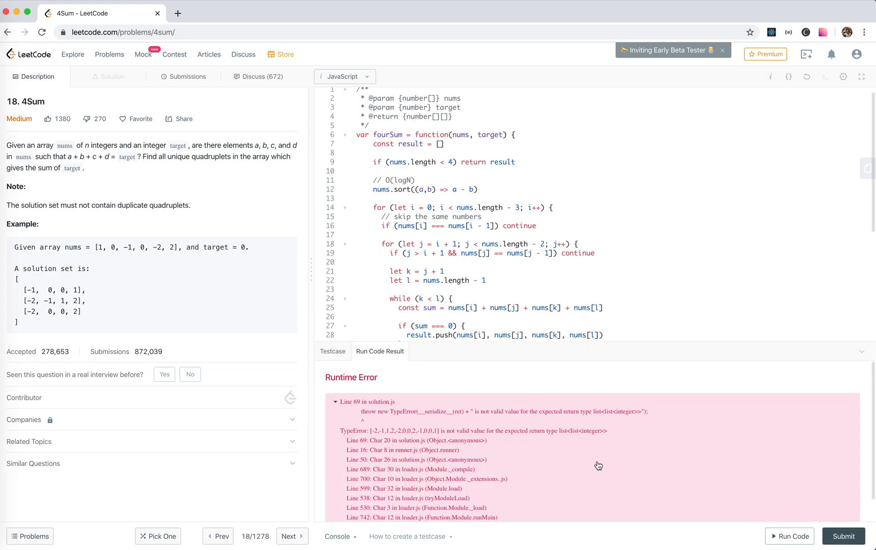
mouse_move(592, 404)
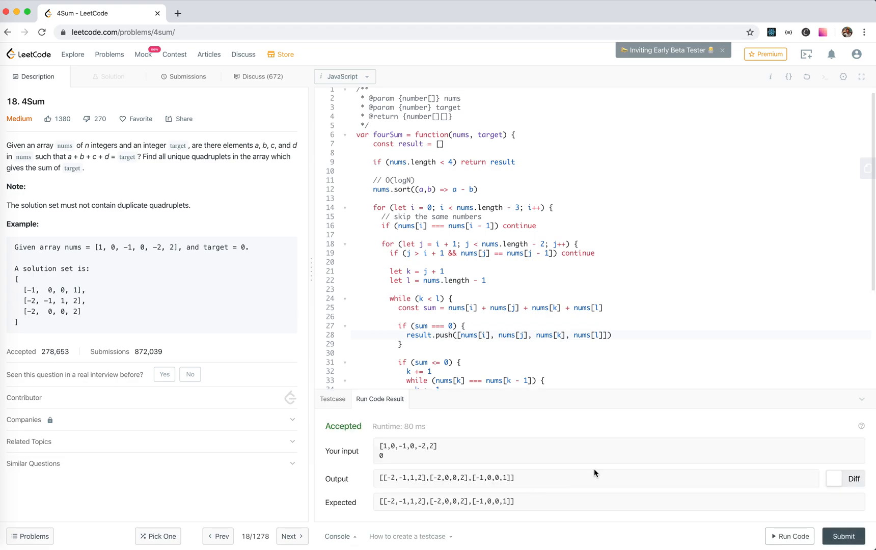
left_click(188, 76)
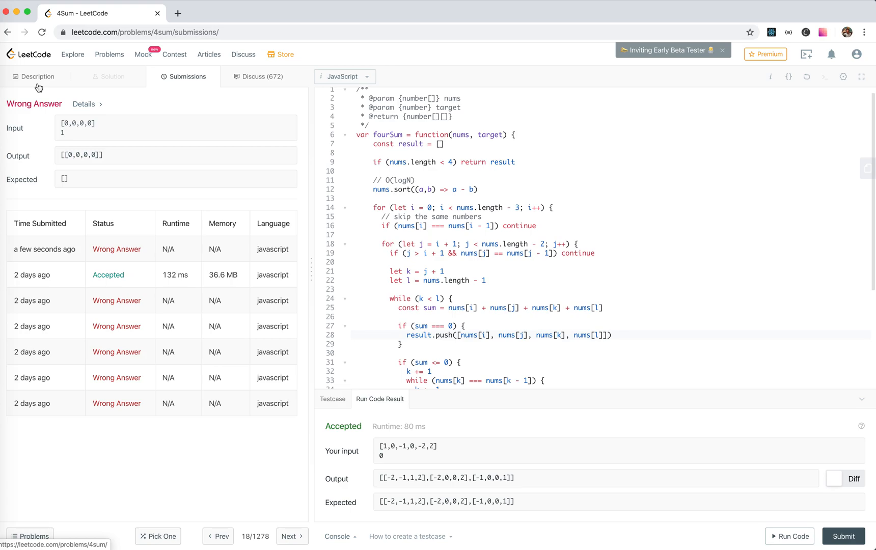
- Review the Wrong Answer for [0,0,0,0] with target 1, alternating Submissions and Description
left_click(34, 76)
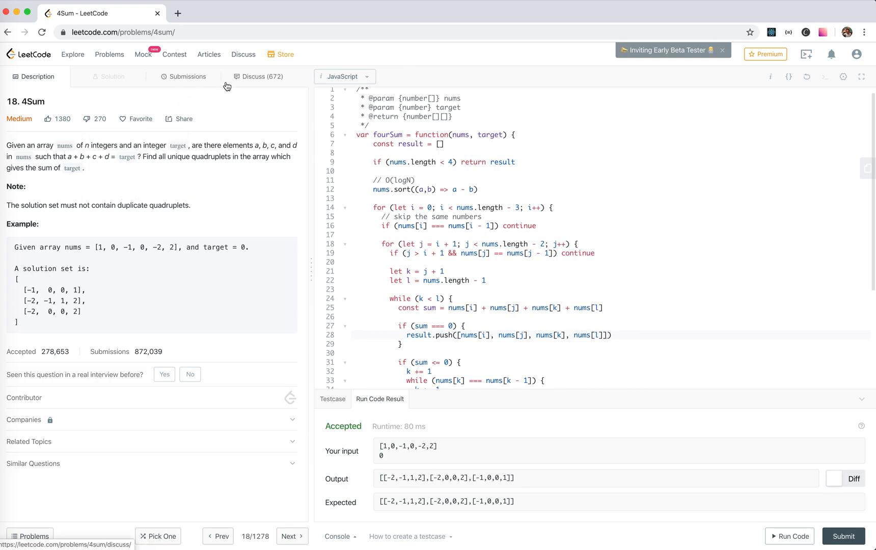
mouse_move(194, 87)
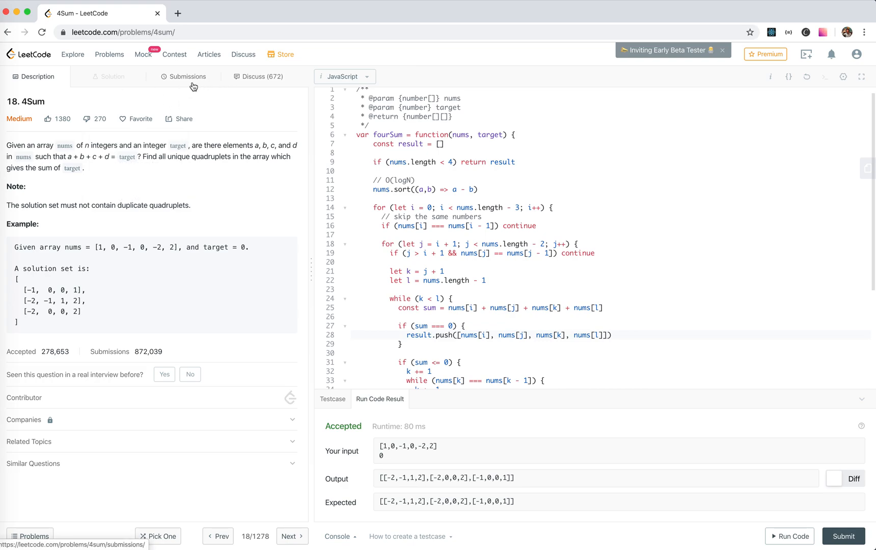
left_click(184, 77)
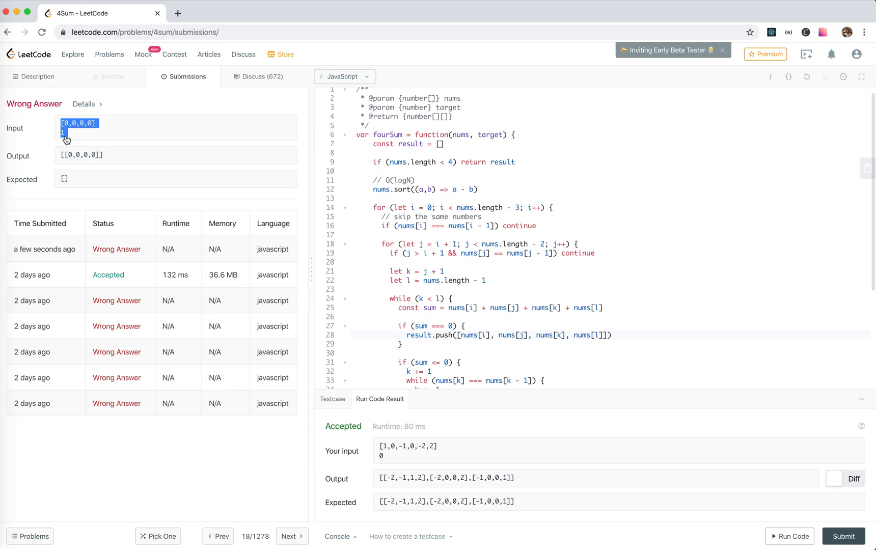
mouse_move(63, 161)
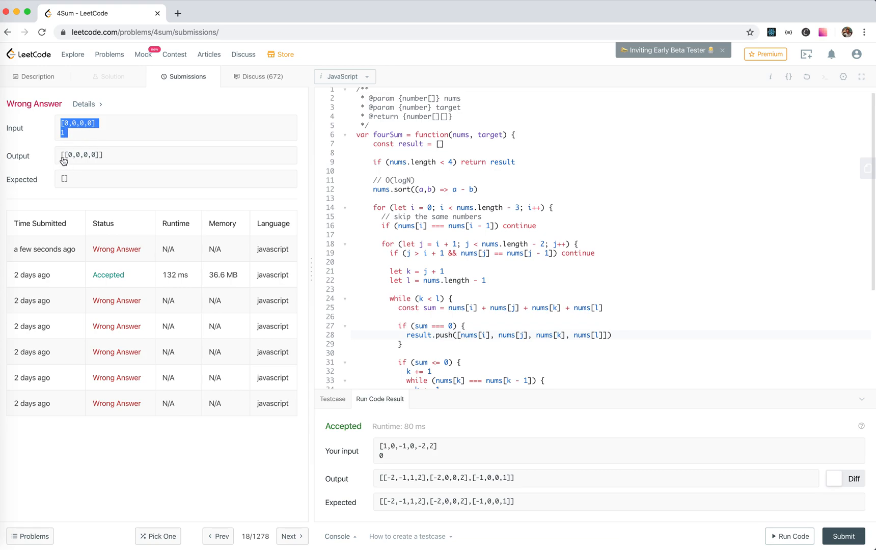
left_click(35, 76)
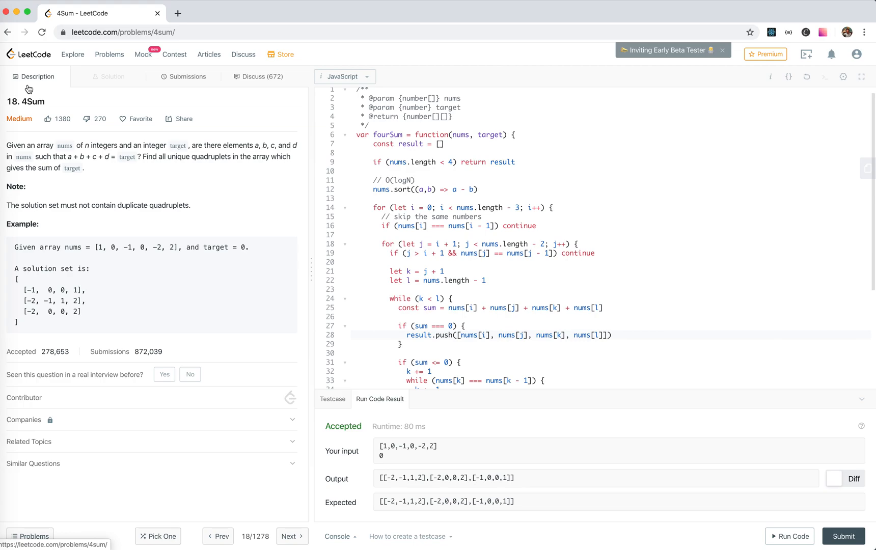
left_click(185, 76)
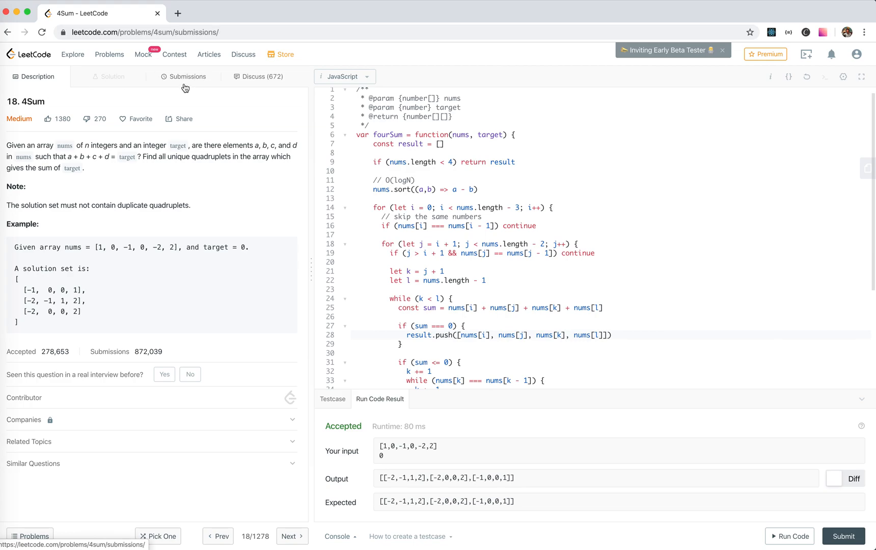
left_click(187, 76)
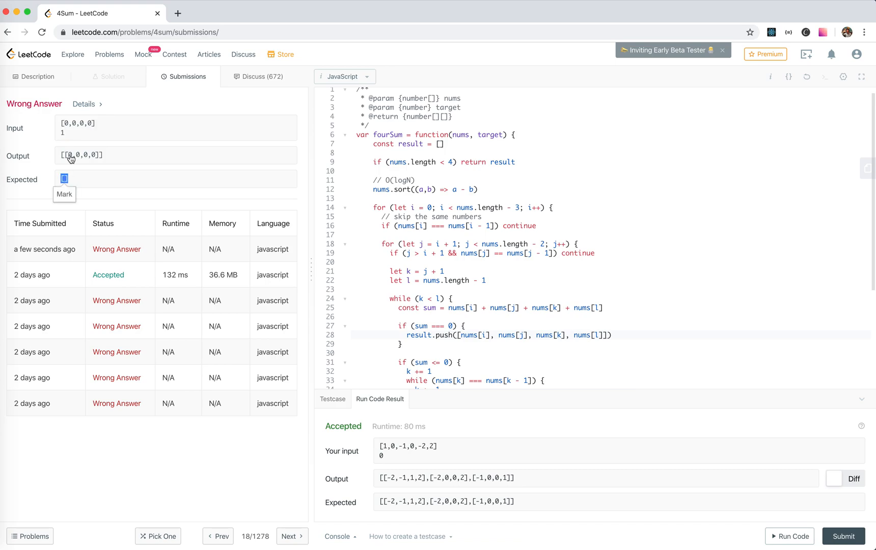
mouse_move(46, 91)
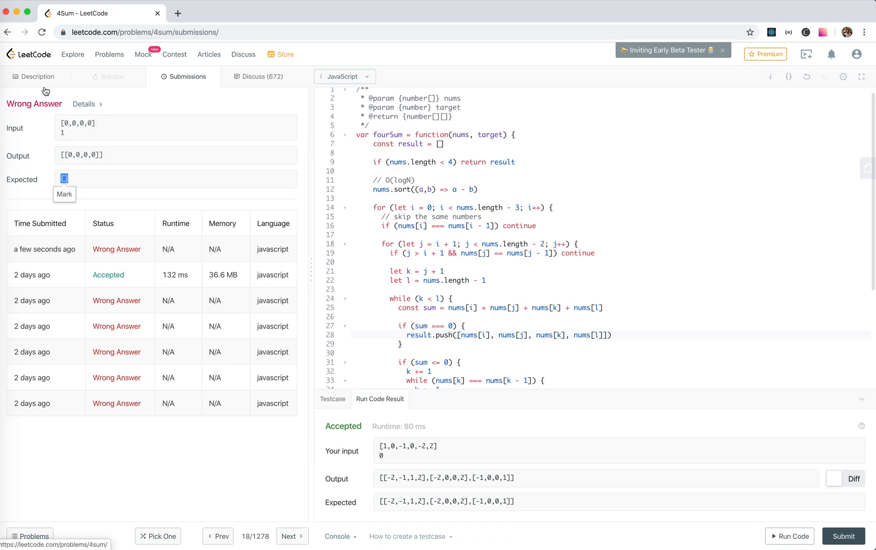
left_click(34, 77)
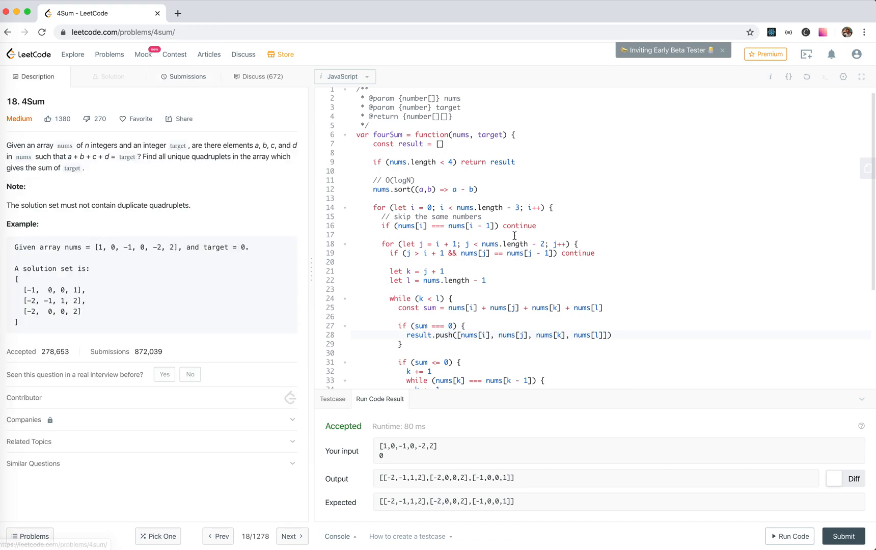
scroll("down", 3)
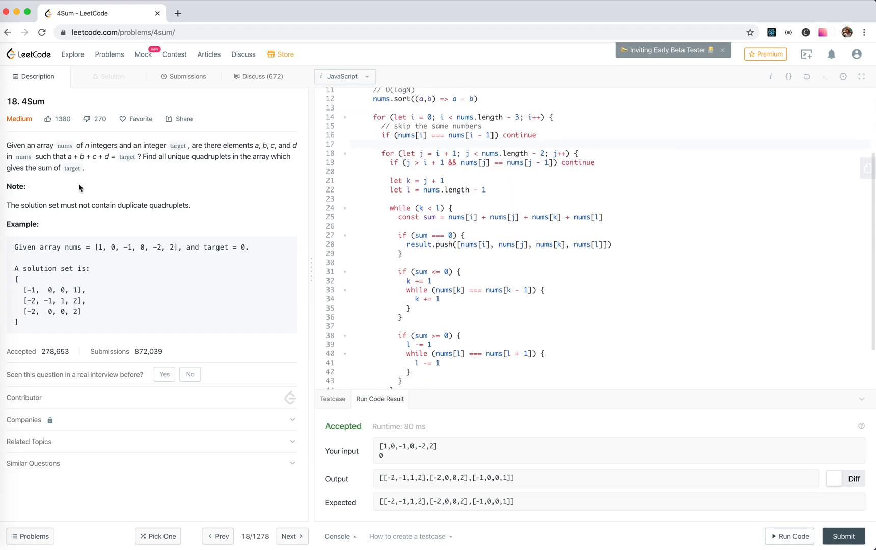
left_click(188, 76)
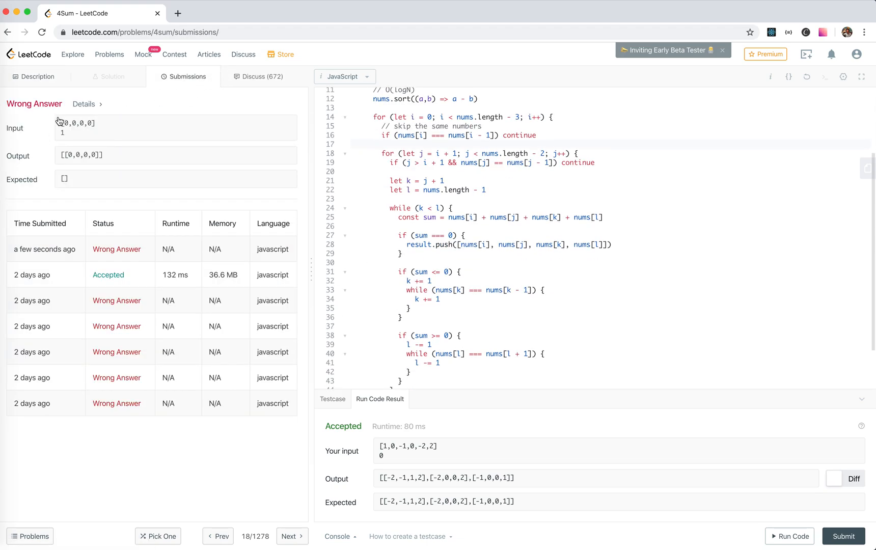
left_click(35, 76)
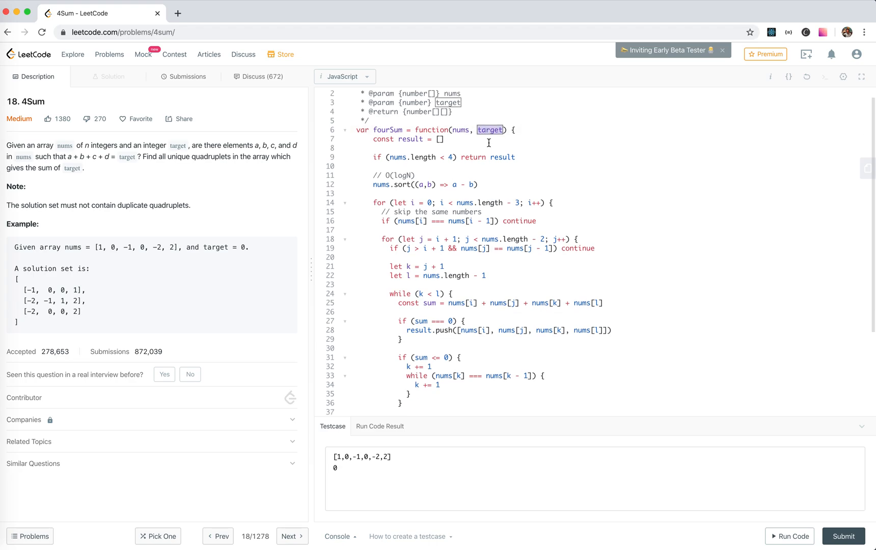
scroll("down", 3)
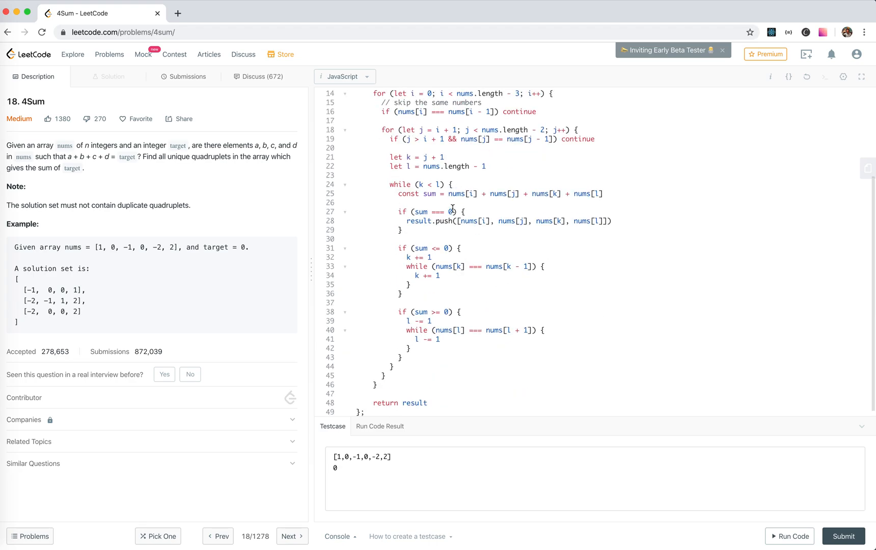
- Compare sums against target instead of 0 and resubmit, getting Accepted at 136 ms
type("target")
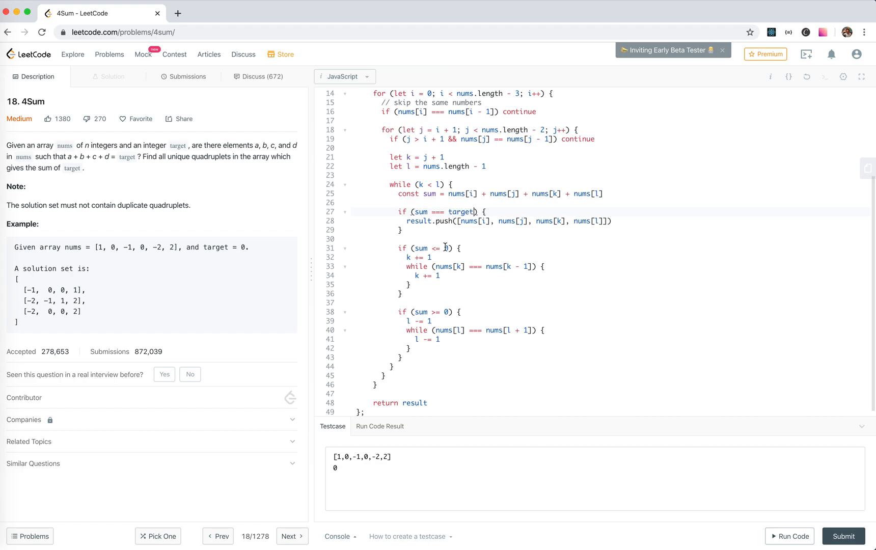
type("target")
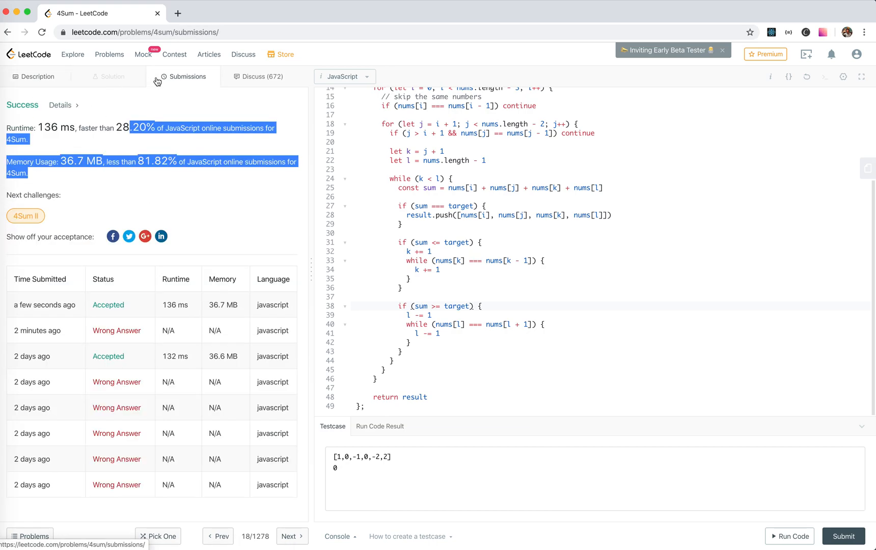
- Add a // Time: O(n^3) comment above the function and // O(n^3) above the outer loop
left_click(35, 77)
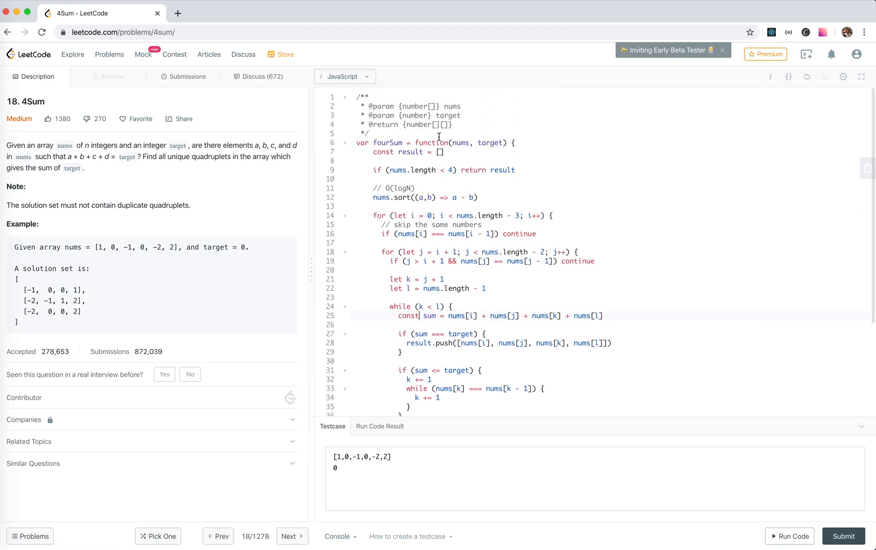
type("//")
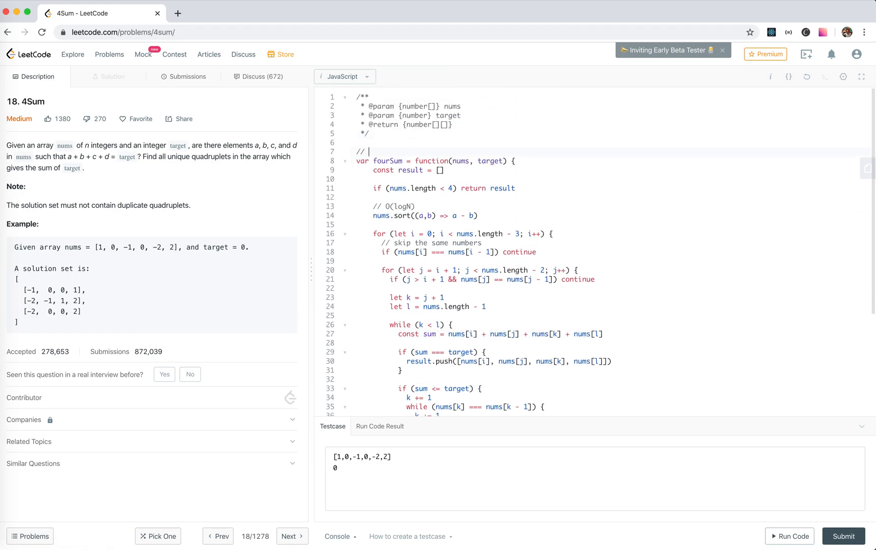
type("Time:")
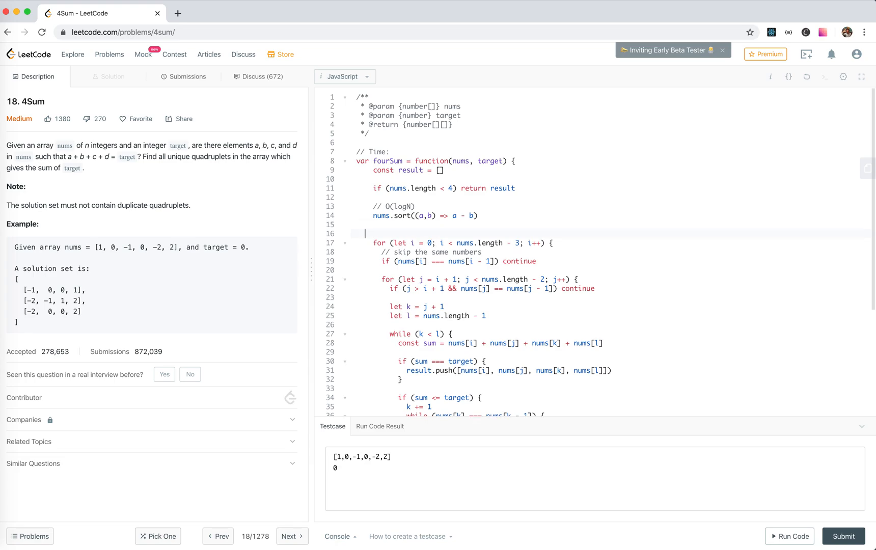
type("//")
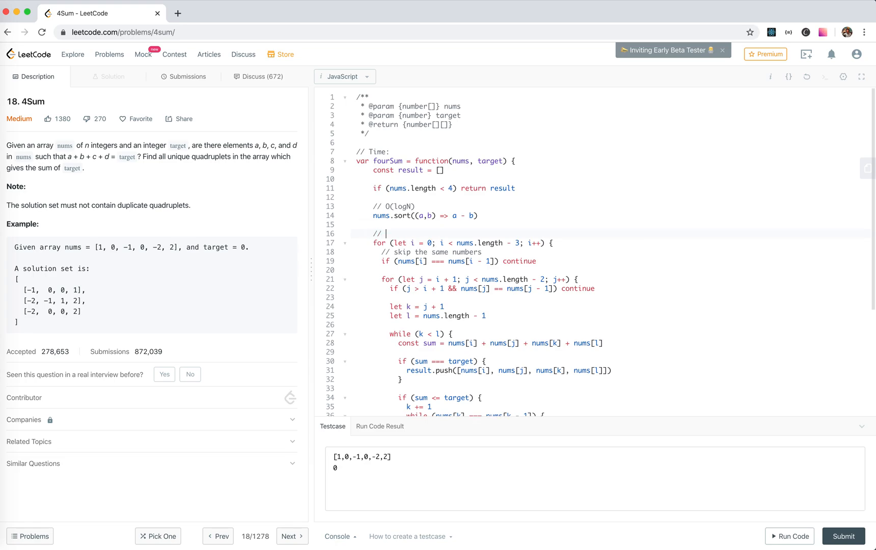
type("O(n)")
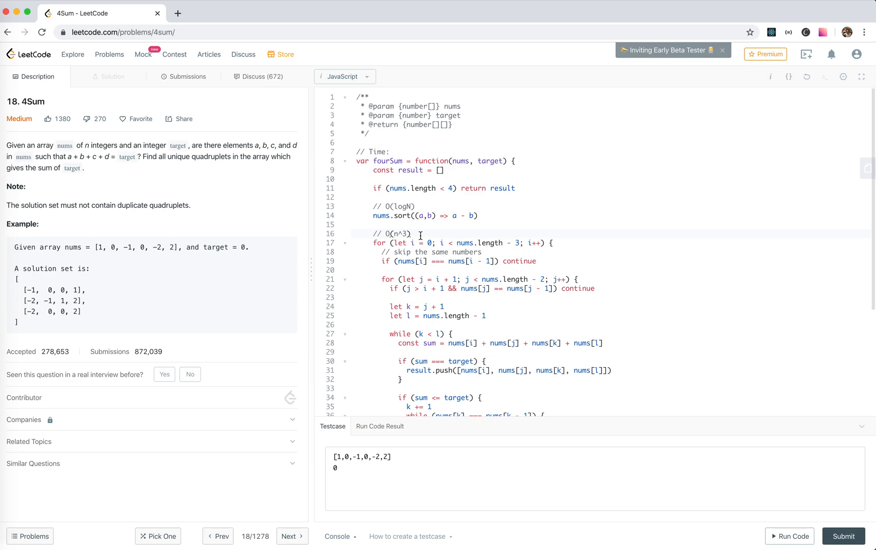
type("O(n)")
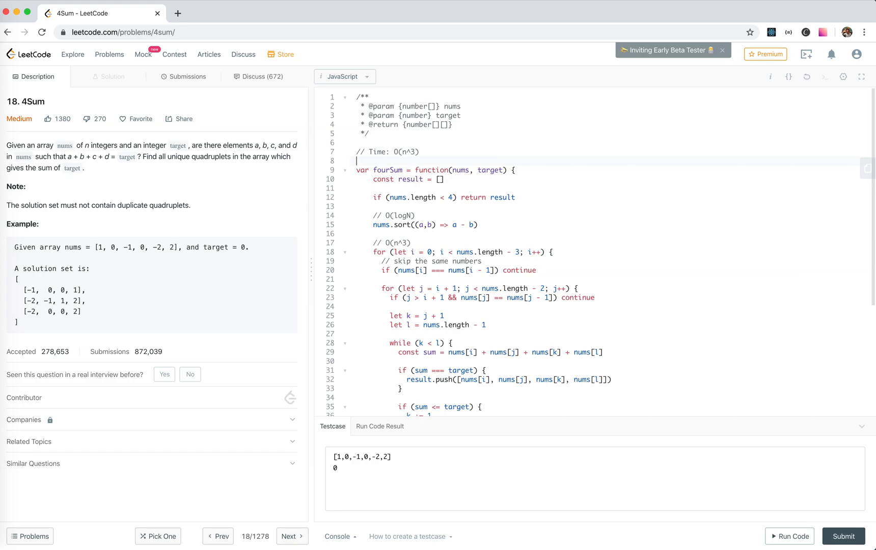
- Add the tentative // Space: 3Cn ?? comment and resubmit the solution
type("// Space:")
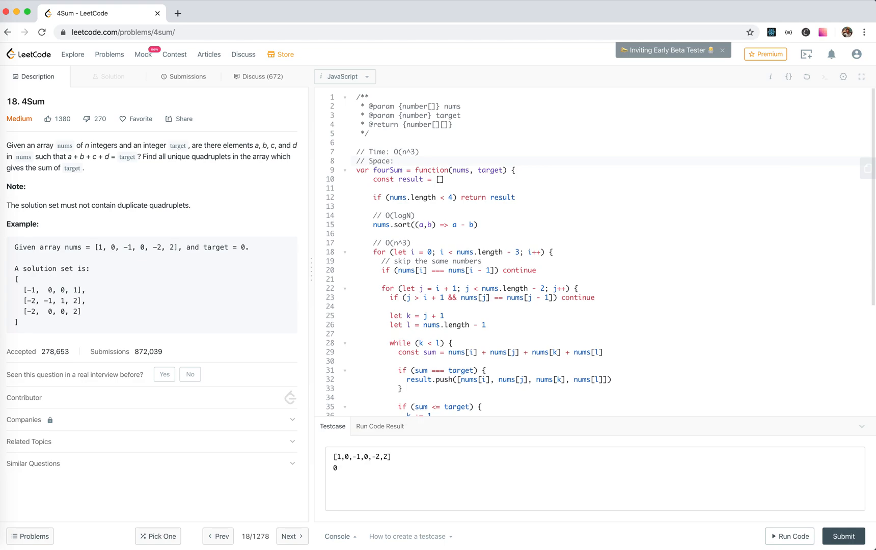
type("3C")
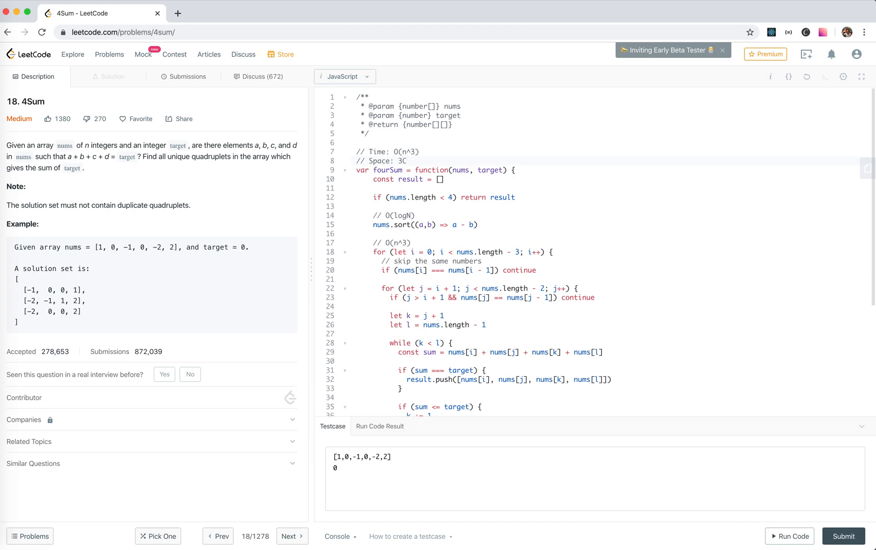
type("n")
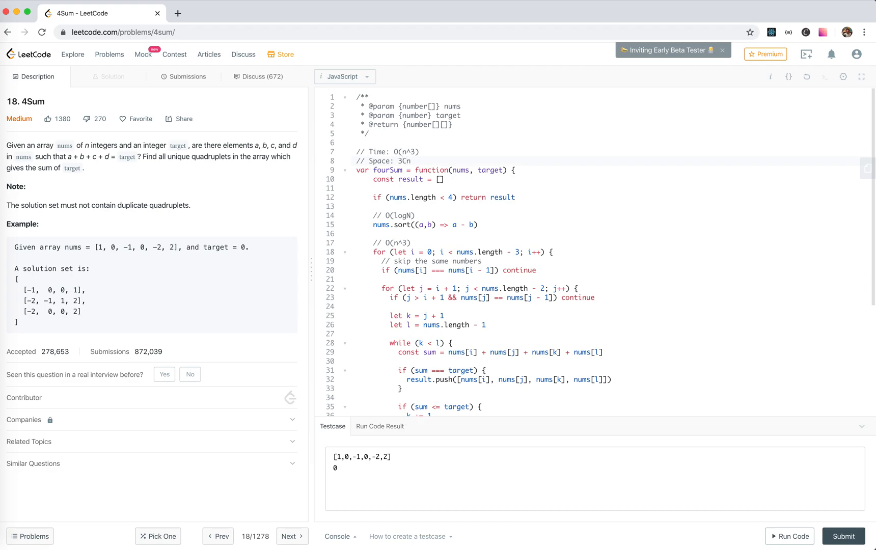
type("??")
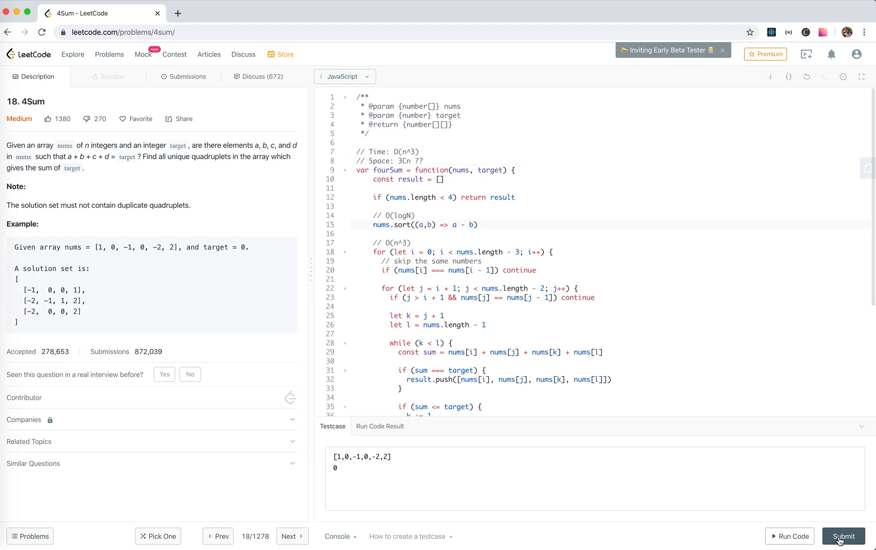
left_click(843, 541)
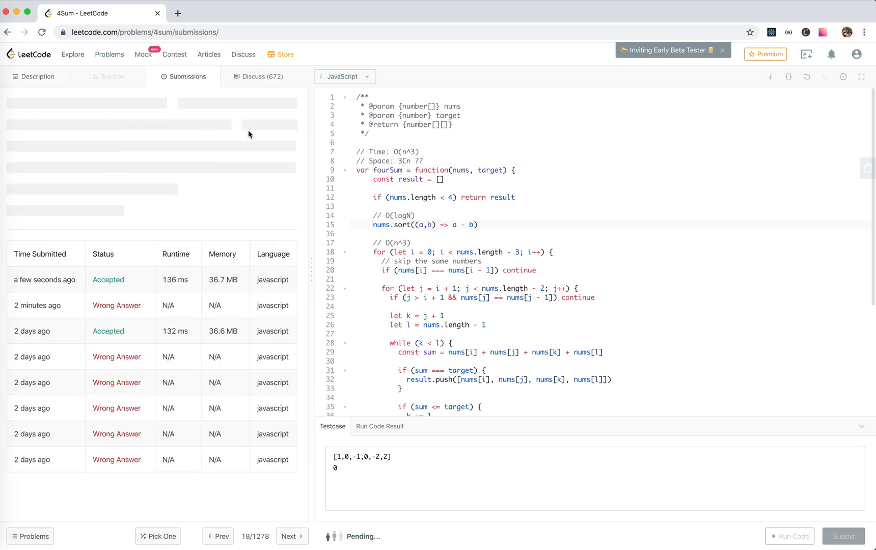